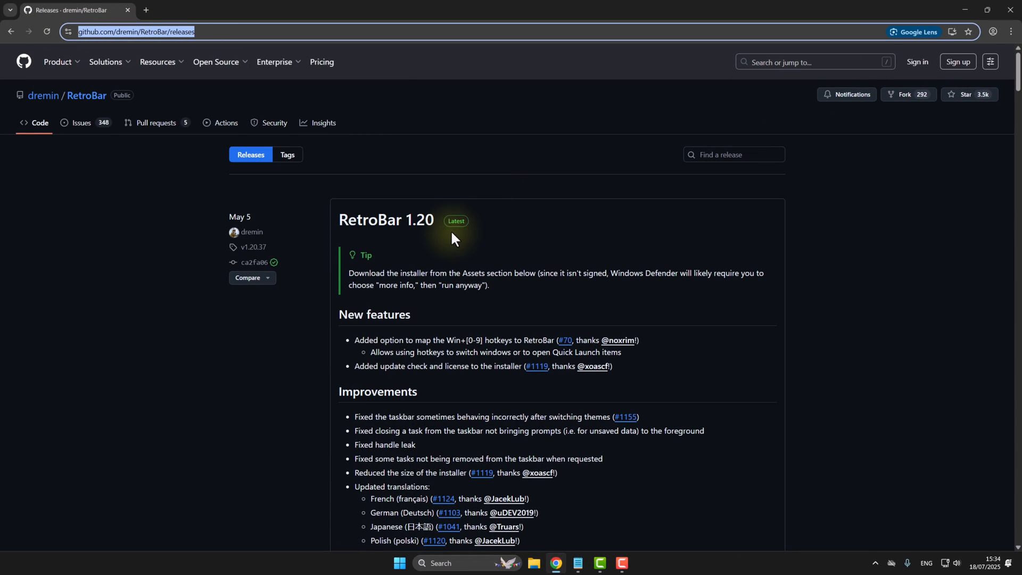
# Scroll the RetroBar GitHub release page down to the RetroBar.Installer.zip asset
pyautogui.scroll(-3)
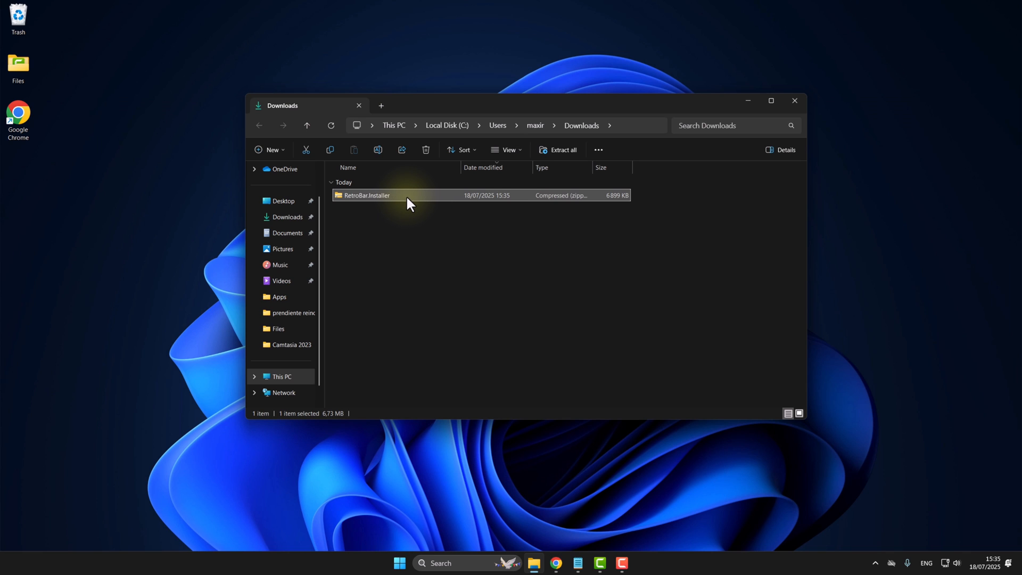
# Extract RetroBar.Installer.zip into the suggested RetroBar.Installer folder
pyautogui.rightClick(366, 195)
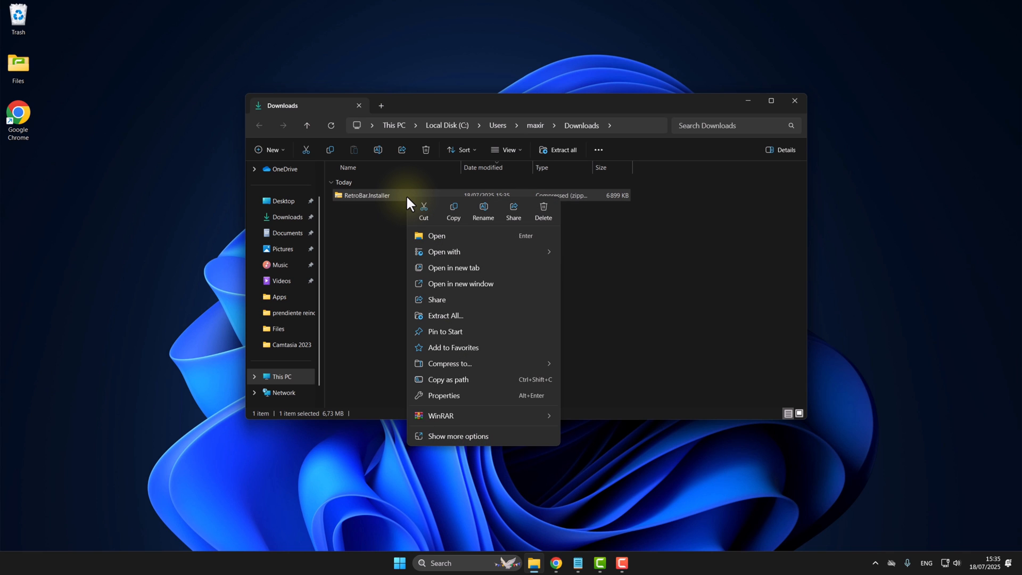
pyautogui.click(444, 316)
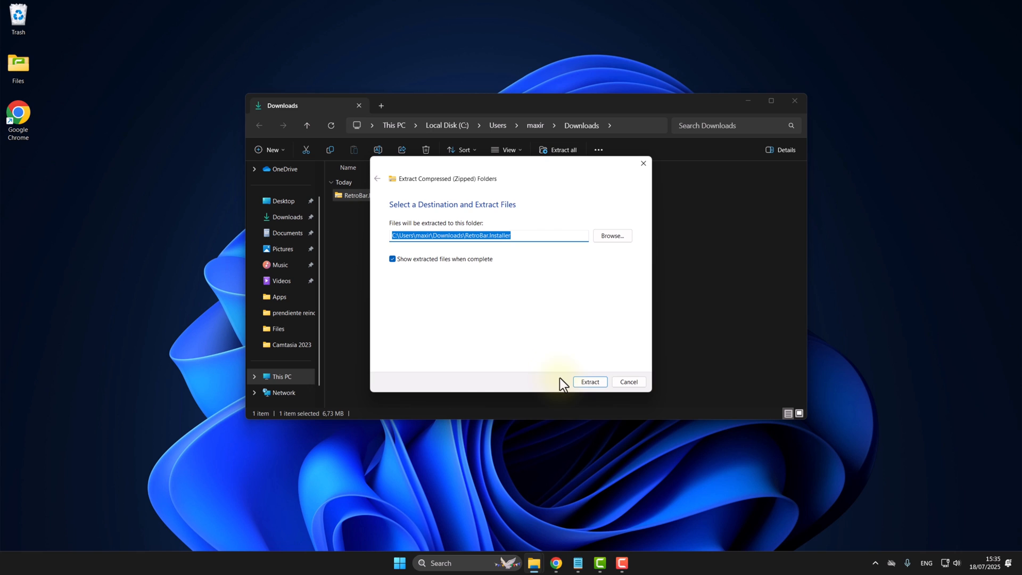
pyautogui.click(588, 381)
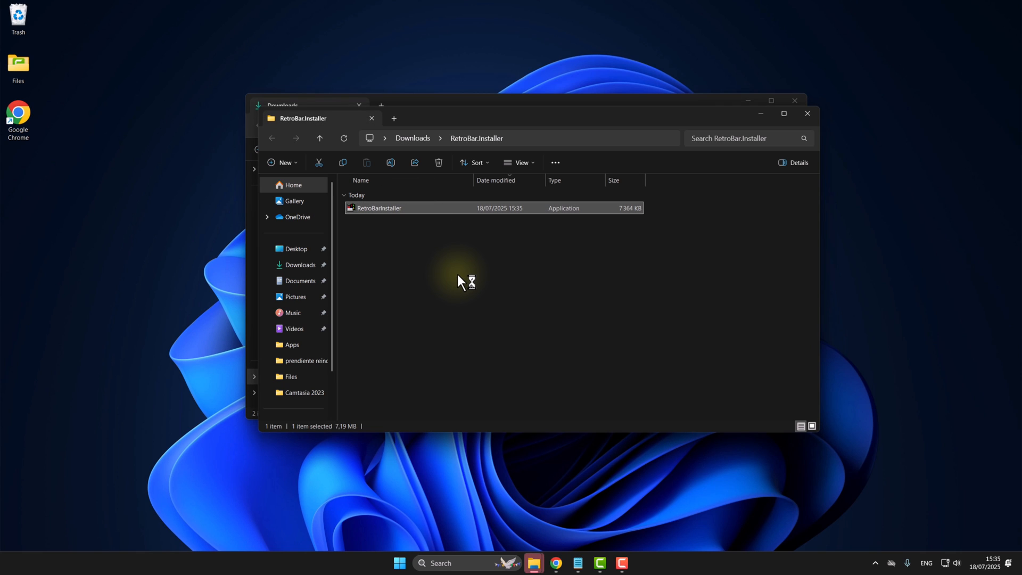
# Run RetroBarInstaller with auto-start enabled, then install the required .NET desktop runtime
pyautogui.doubleClick(378, 208)
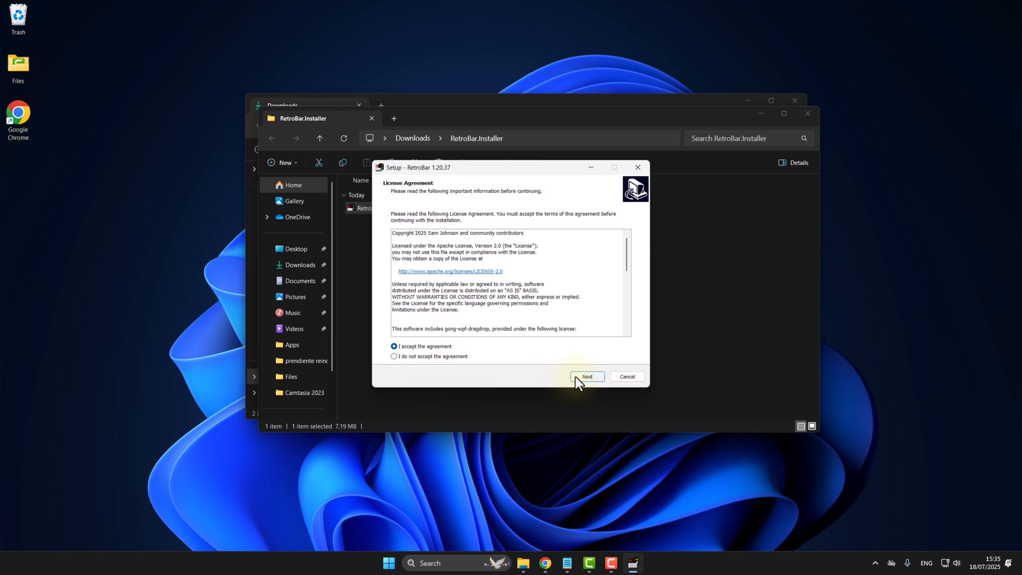
pyautogui.click(586, 376)
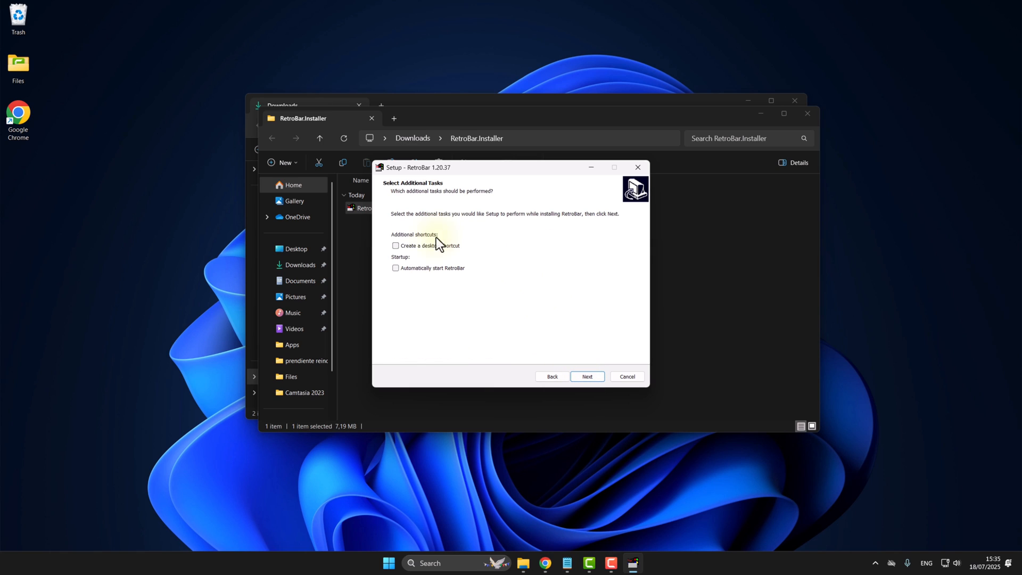
pyautogui.click(395, 268)
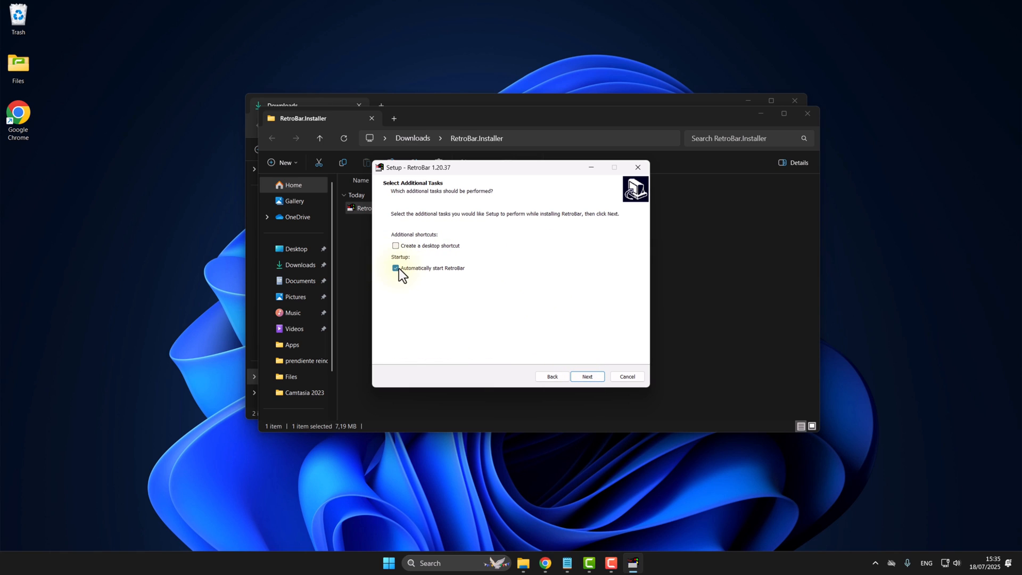
pyautogui.click(586, 376)
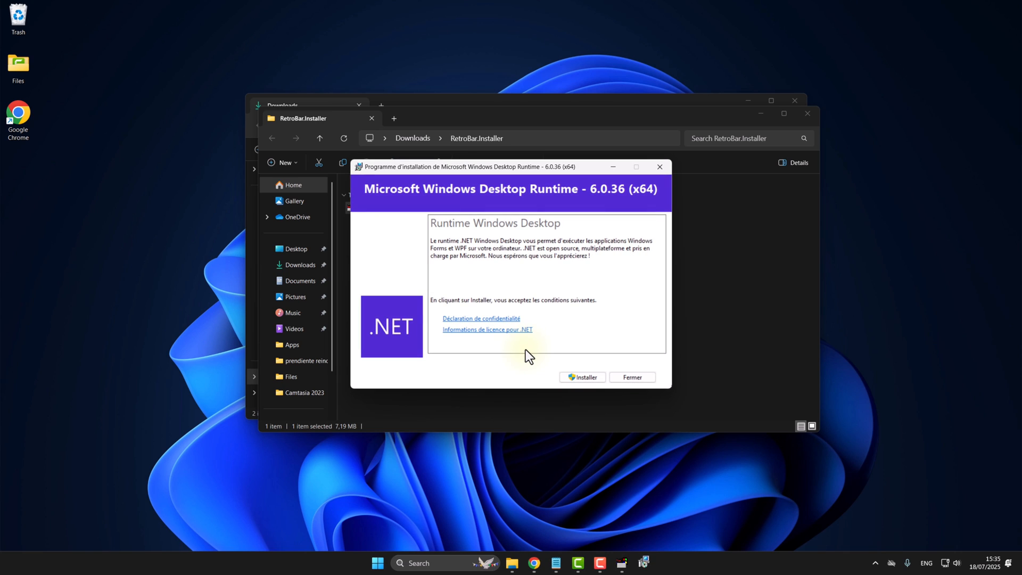
pyautogui.click(581, 377)
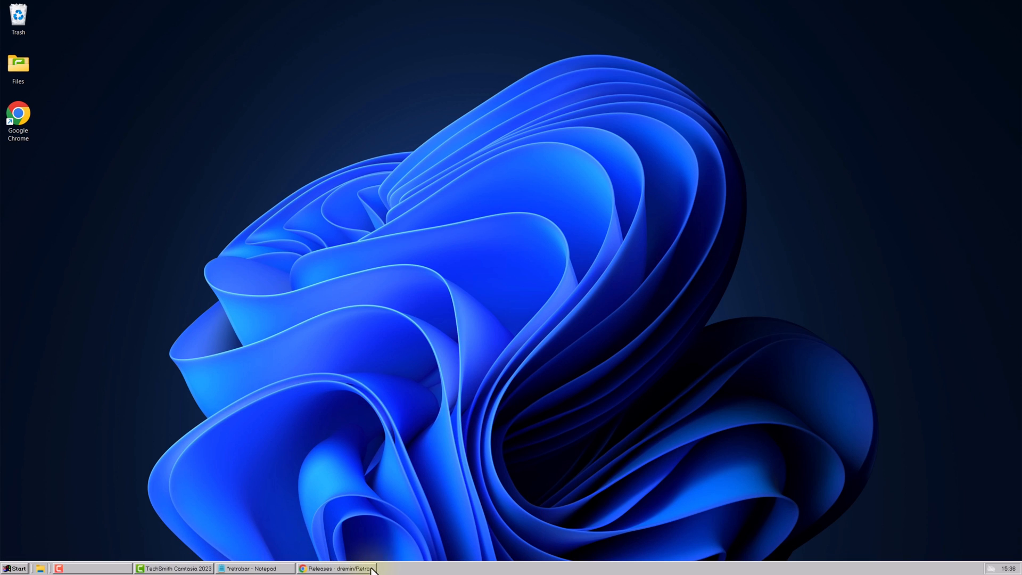
# Set the RetroBar taskbar to the Windows XP Blue theme with font smoothing allowed
pyautogui.rightClick(372, 569)
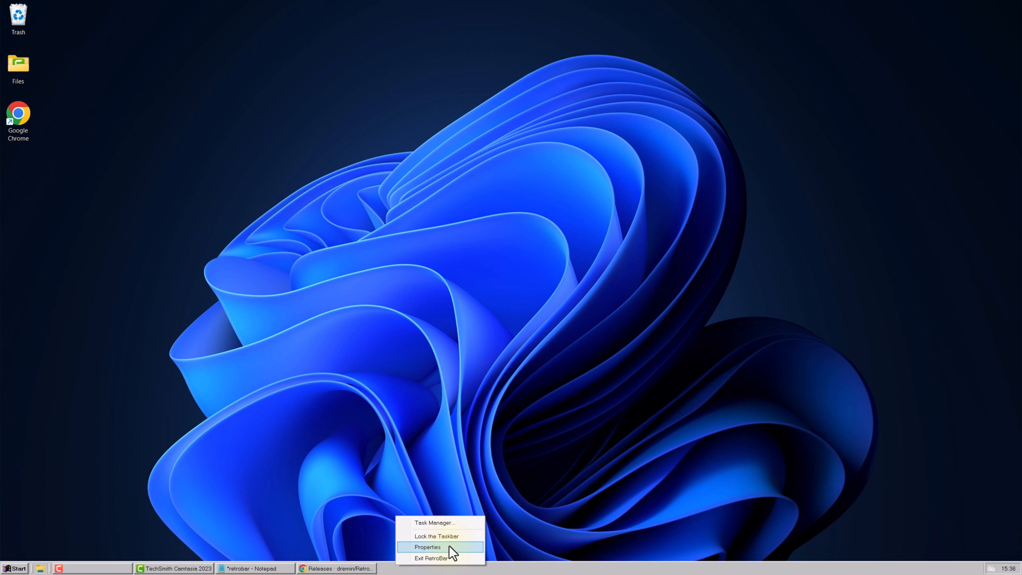
pyautogui.click(428, 547)
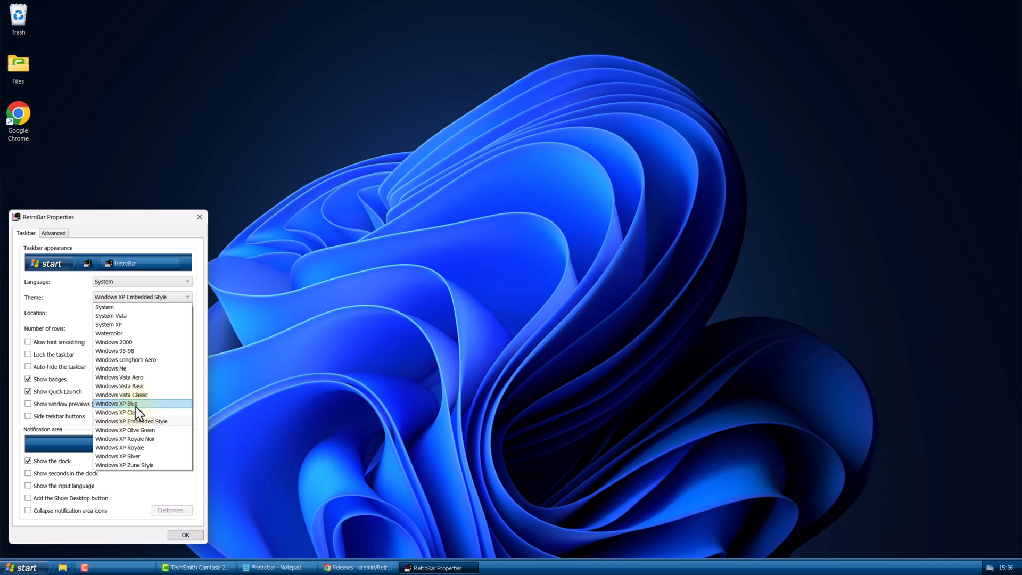
pyautogui.click(116, 403)
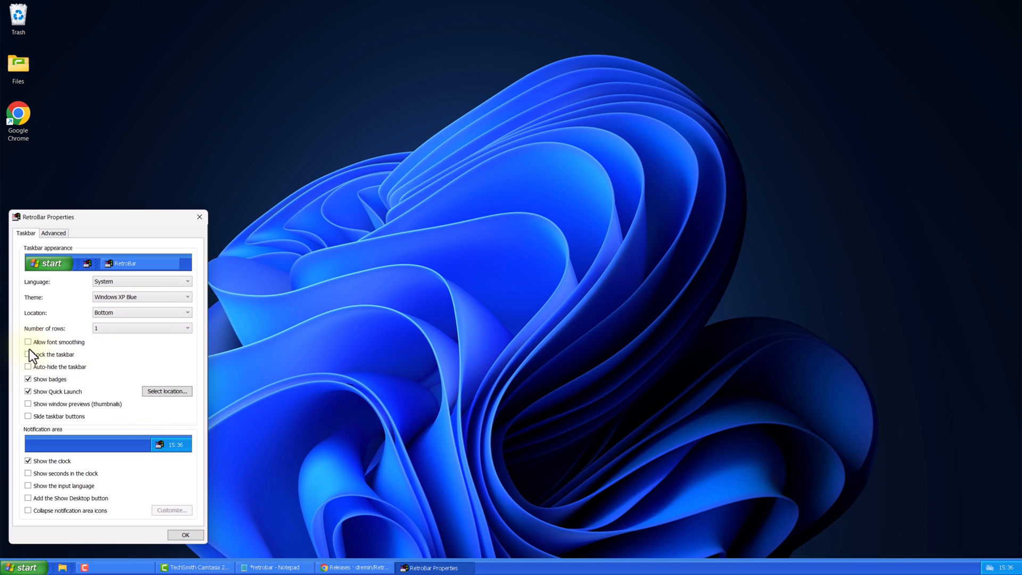
pyautogui.click(29, 342)
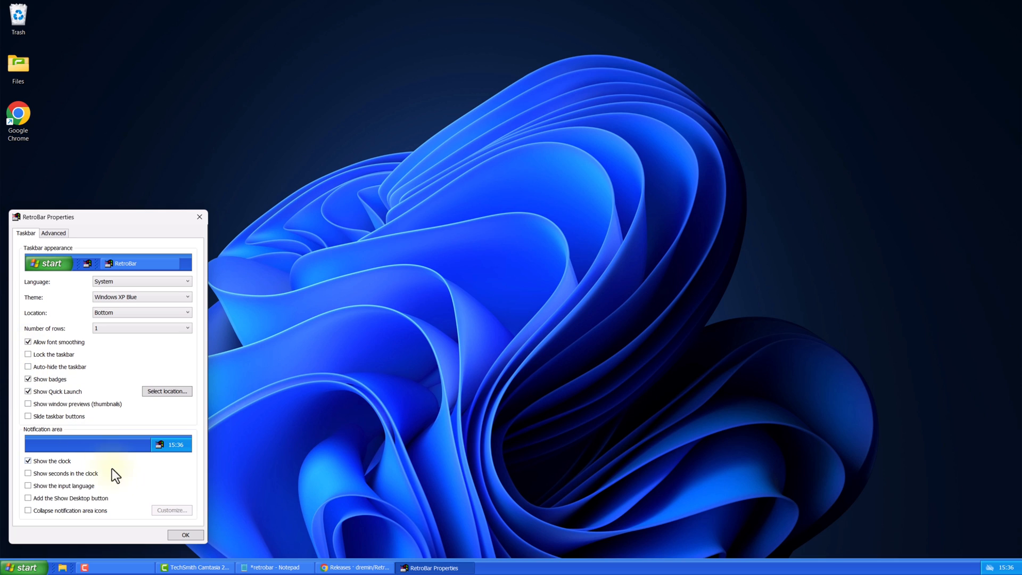
pyautogui.click(354, 566)
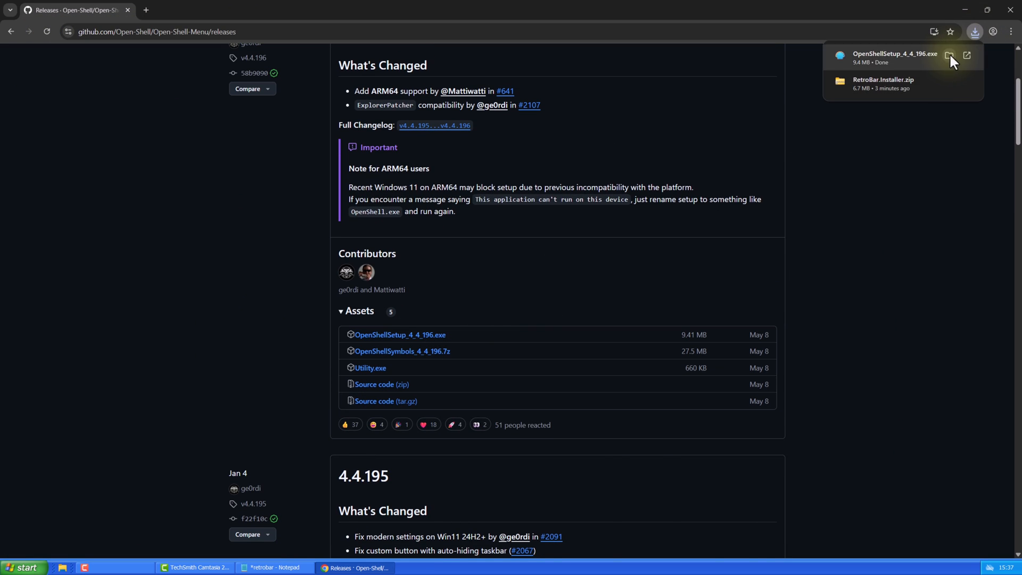
# Launch the downloaded OpenShellSetup, pass the welcome page, accept the license, and install
pyautogui.click(949, 55)
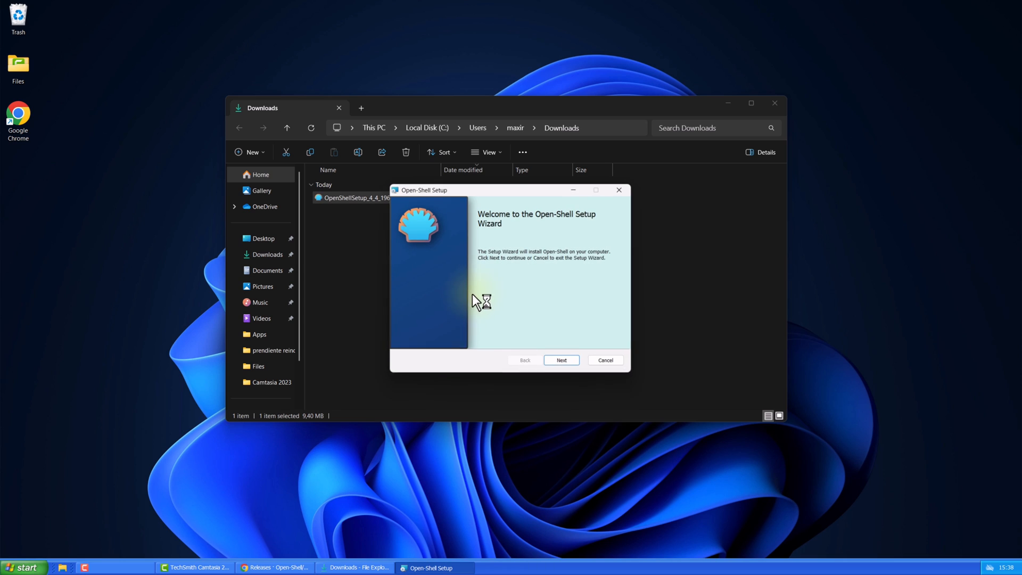
pyautogui.click(560, 360)
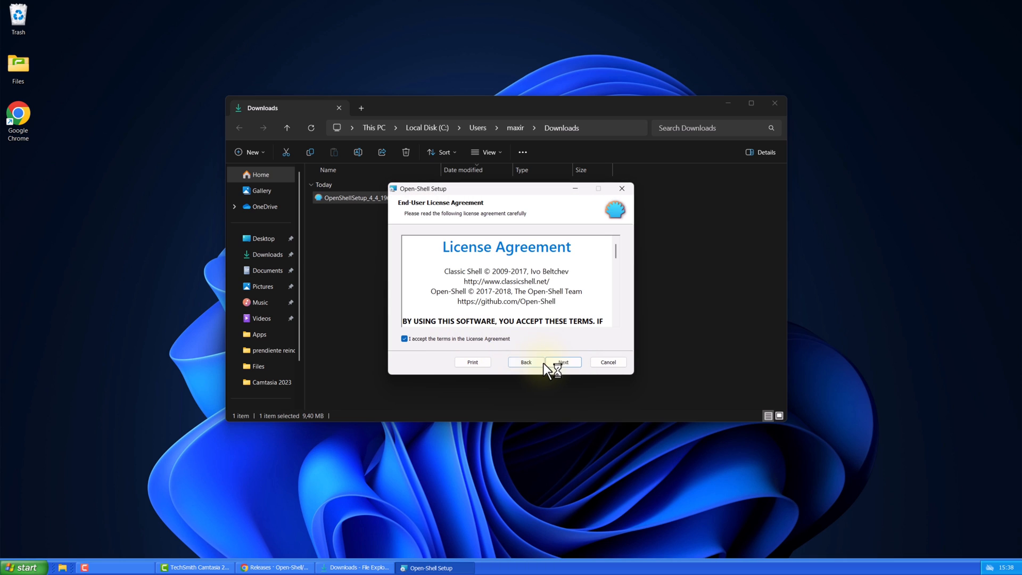
pyautogui.click(564, 362)
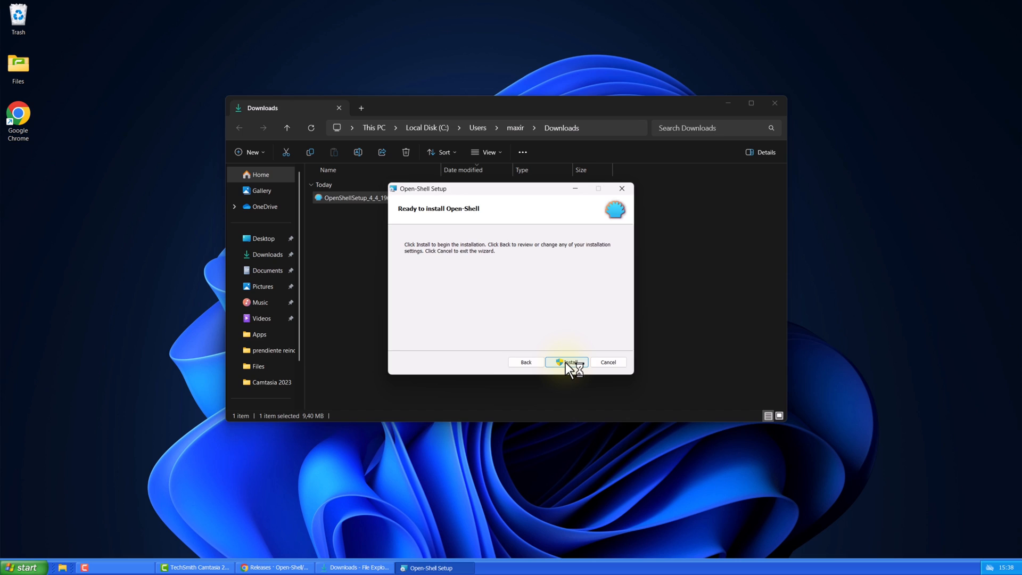
pyautogui.click(565, 362)
pyautogui.write('open')
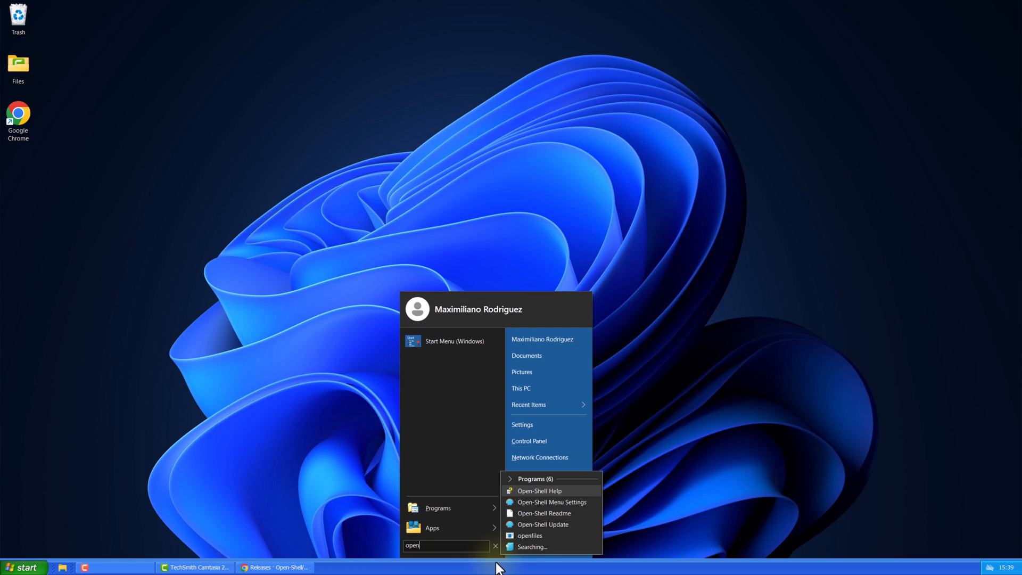
pyautogui.moveTo(551, 501)
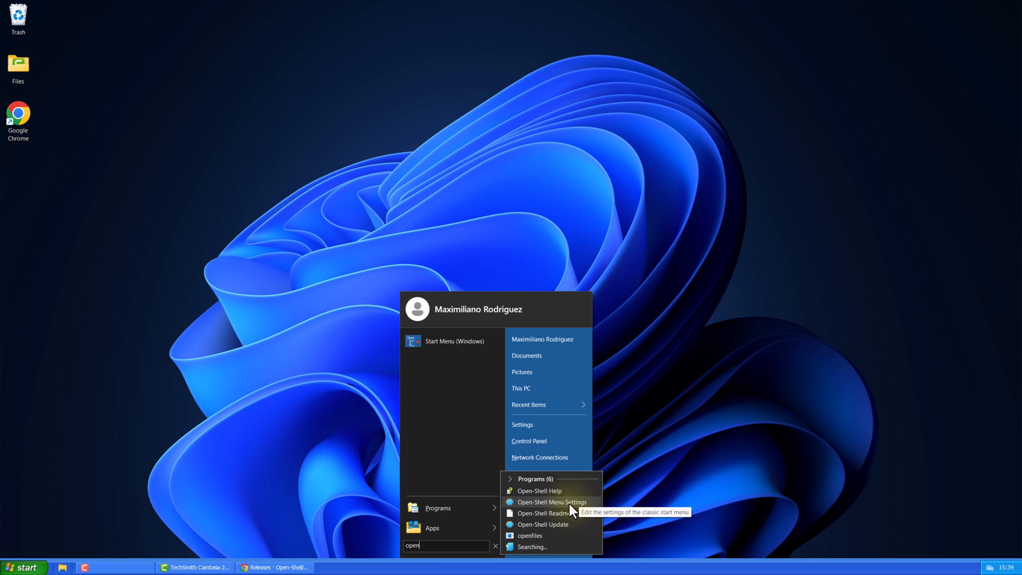
# Set Open-Shell Menu to the Classic two-column style with the Windows XP Luna skin
pyautogui.click(551, 501)
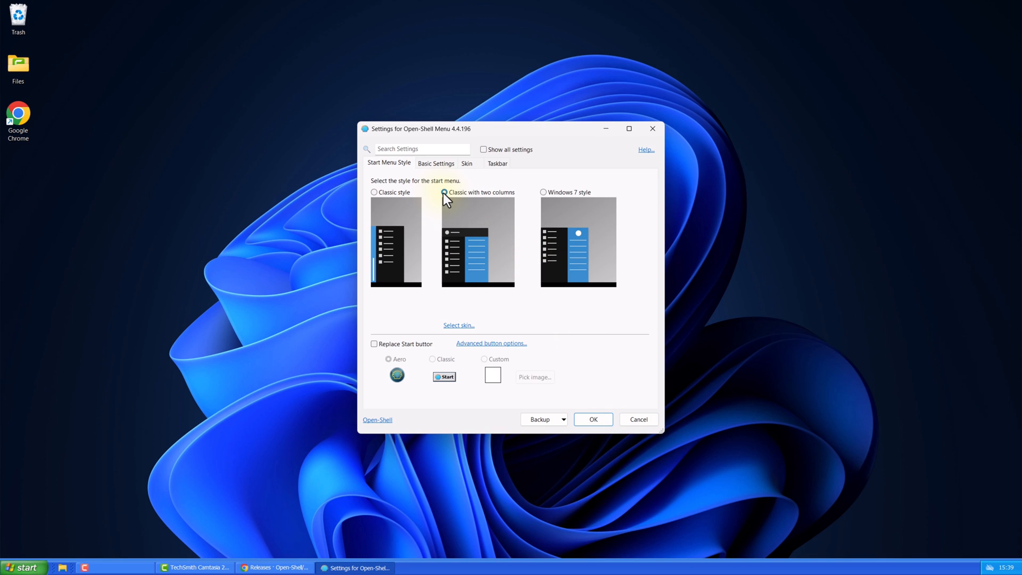
pyautogui.click(467, 163)
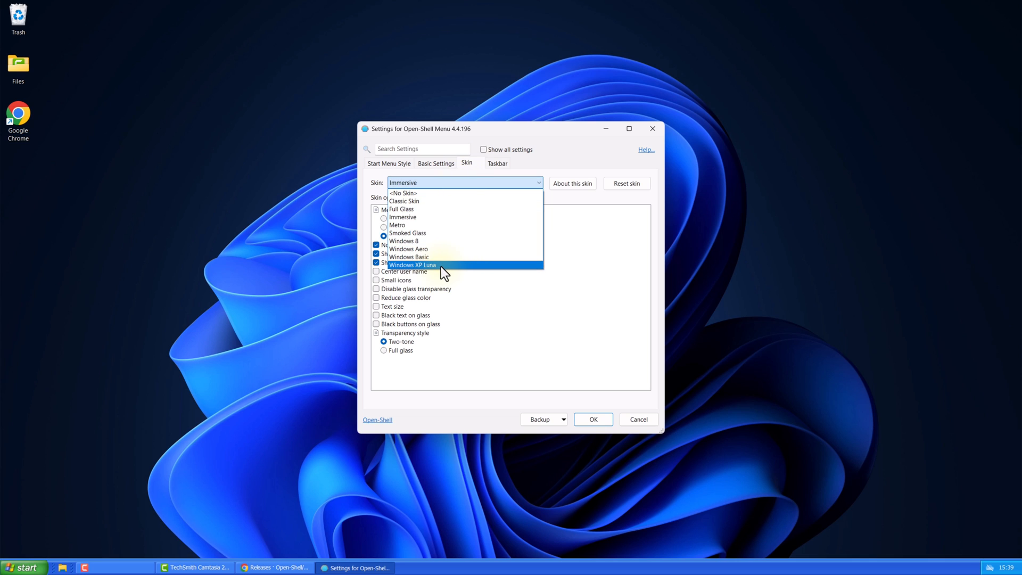
pyautogui.click(412, 264)
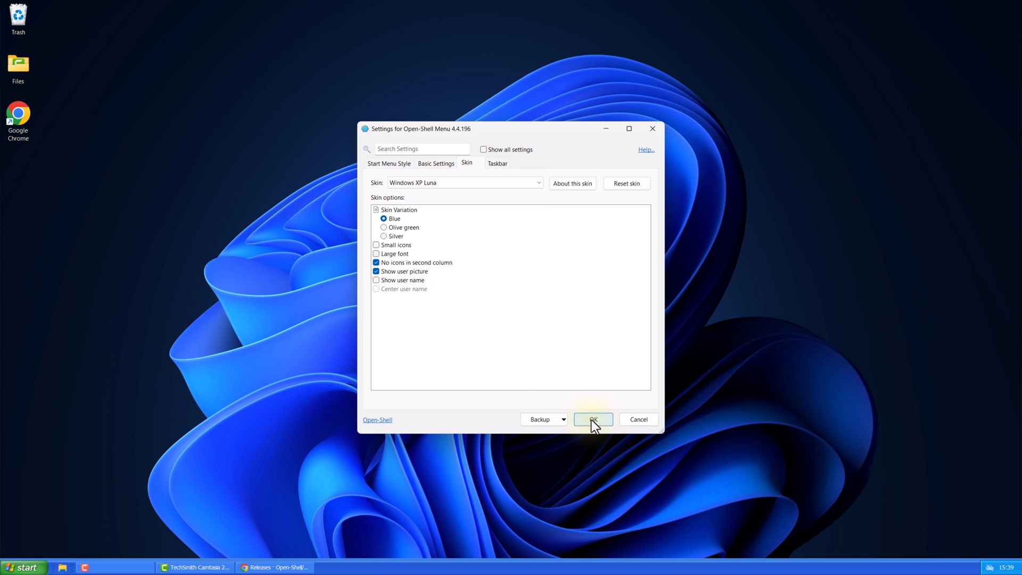
pyautogui.click(593, 418)
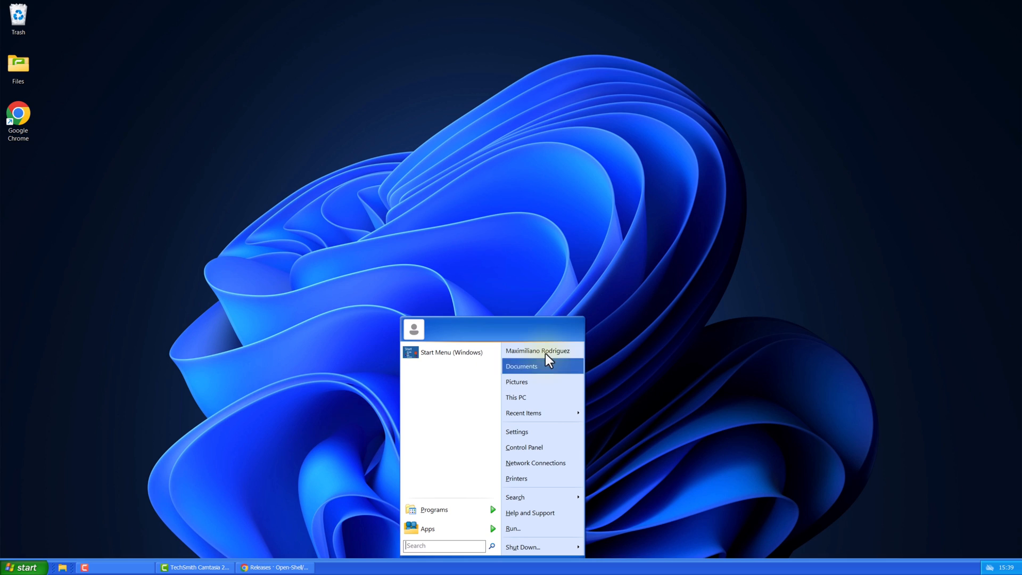
pyautogui.moveTo(472, 542)
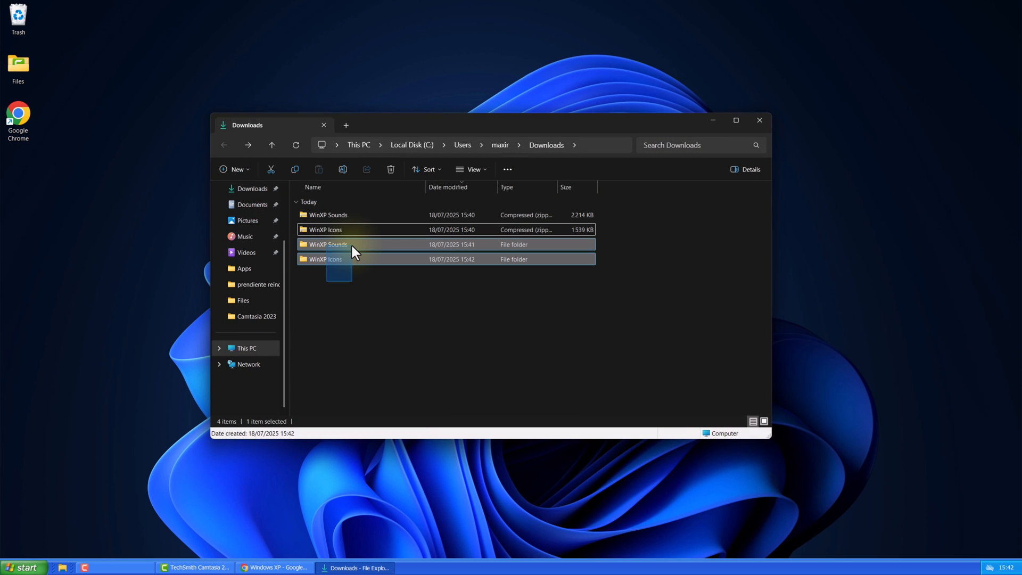
# Drag an item within the Downloads folder in File Explorer
pyautogui.moveTo(355, 251); pyautogui.dragTo(254, 208)
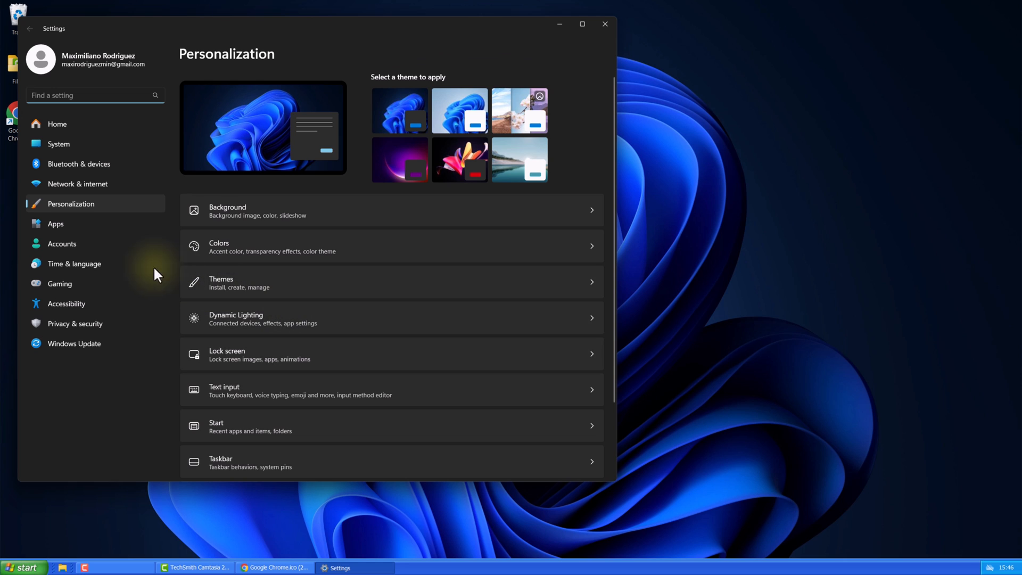
# Open Desktop Icon Settings from Themes and select This PC to change its icon
pyautogui.click(220, 282)
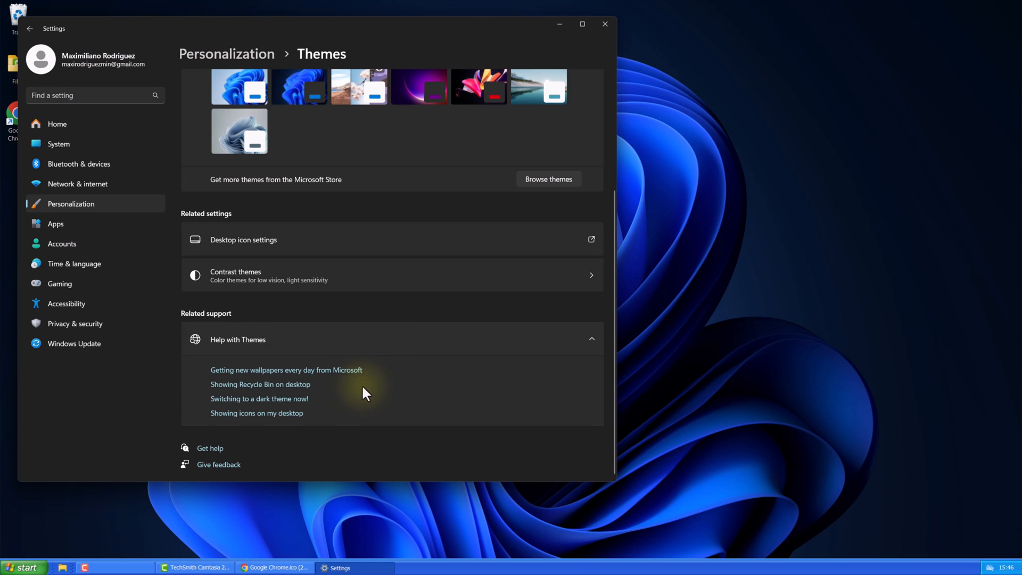
pyautogui.click(244, 239)
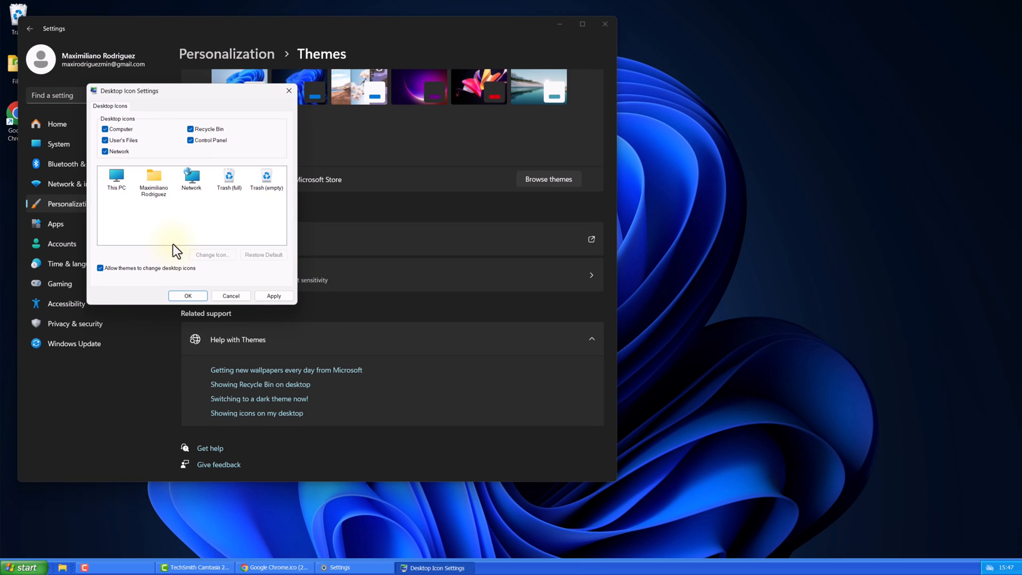
pyautogui.click(115, 177)
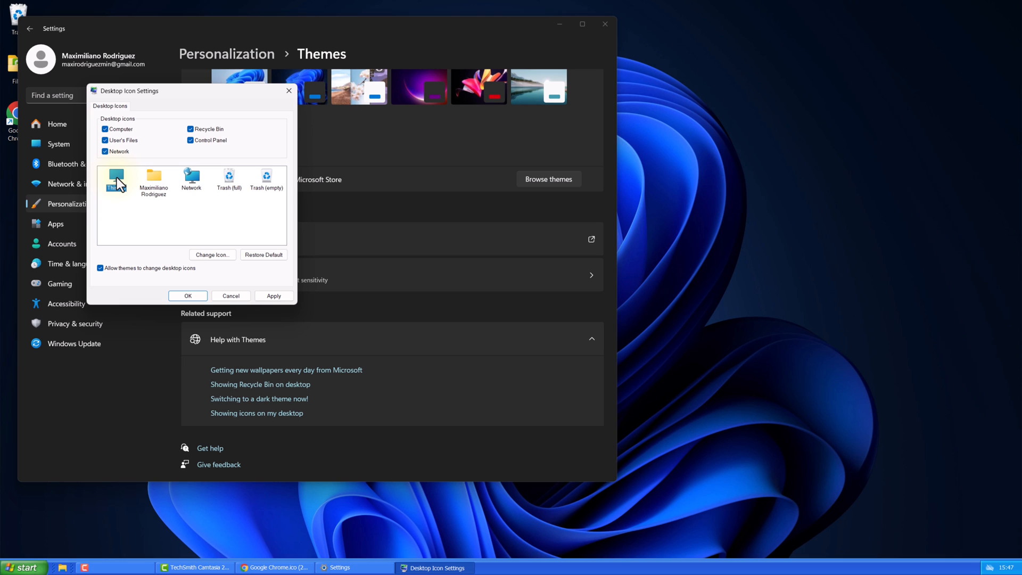
pyautogui.click(211, 255)
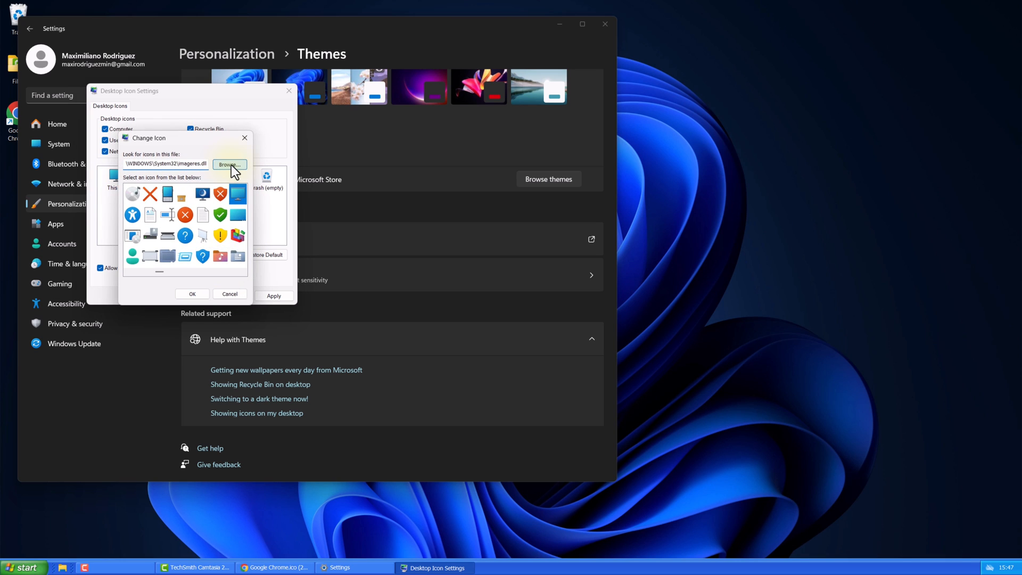
# Browse to Documents > WinXP Icons > Win XP icons, pick icon 16, and apply
pyautogui.click(229, 163)
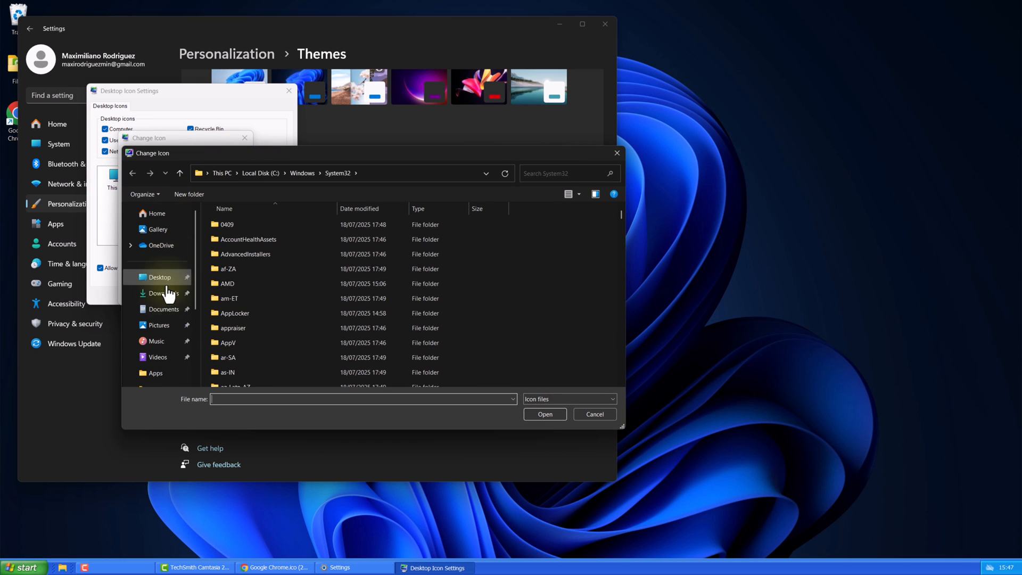
pyautogui.click(164, 309)
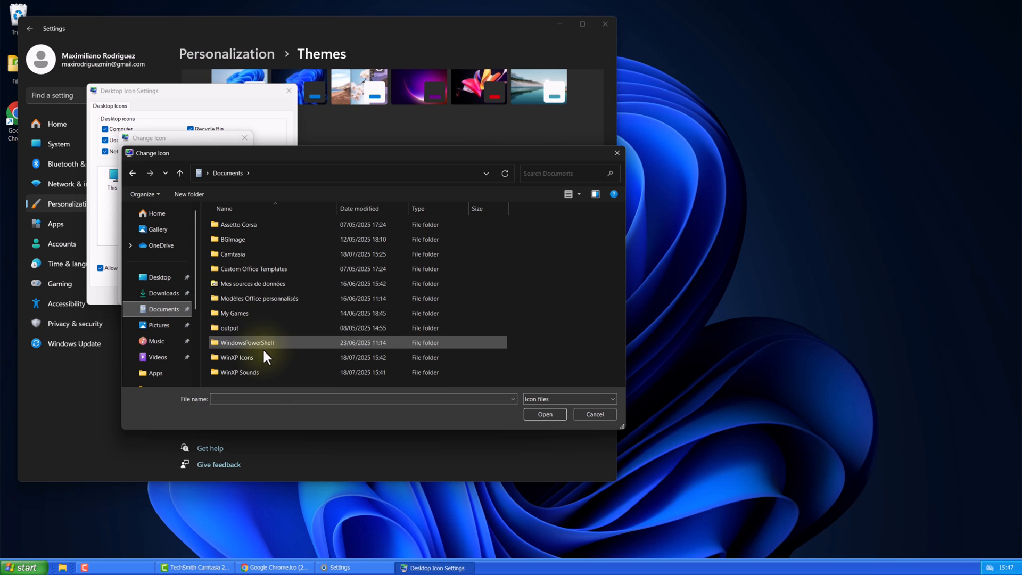
pyautogui.doubleClick(237, 357)
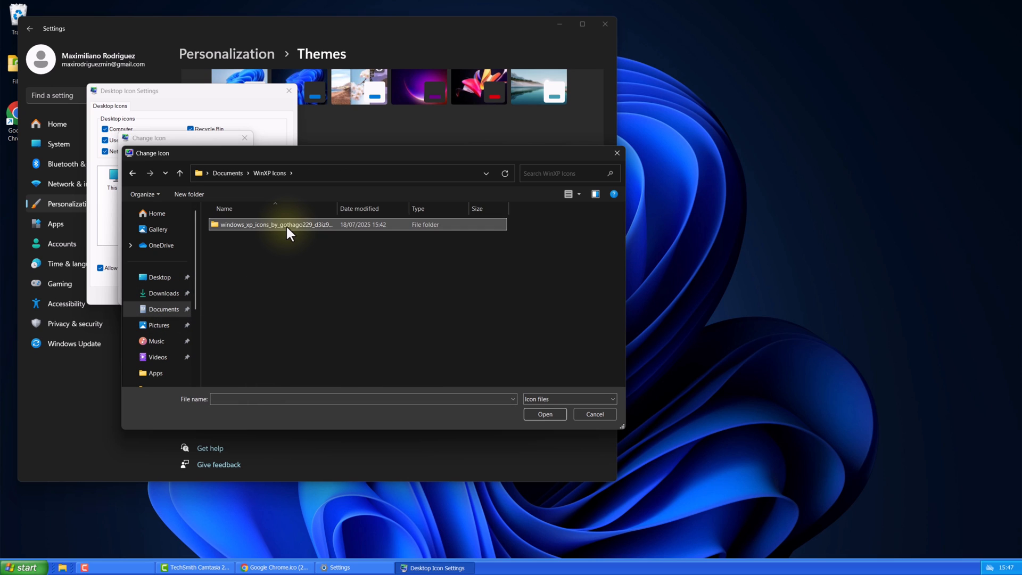
pyautogui.doubleClick(289, 224)
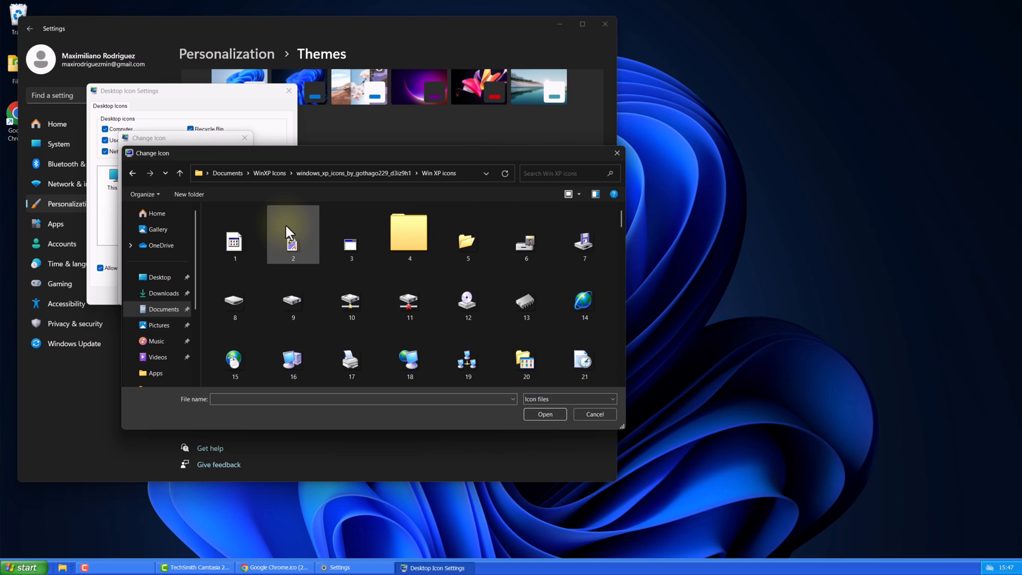
pyautogui.scroll(-3)
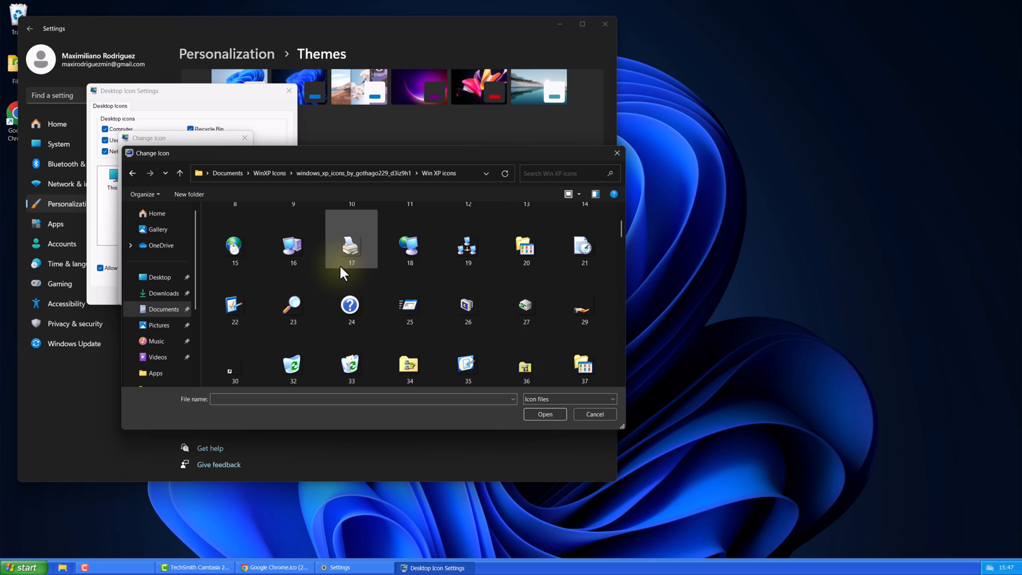
pyautogui.click(292, 247)
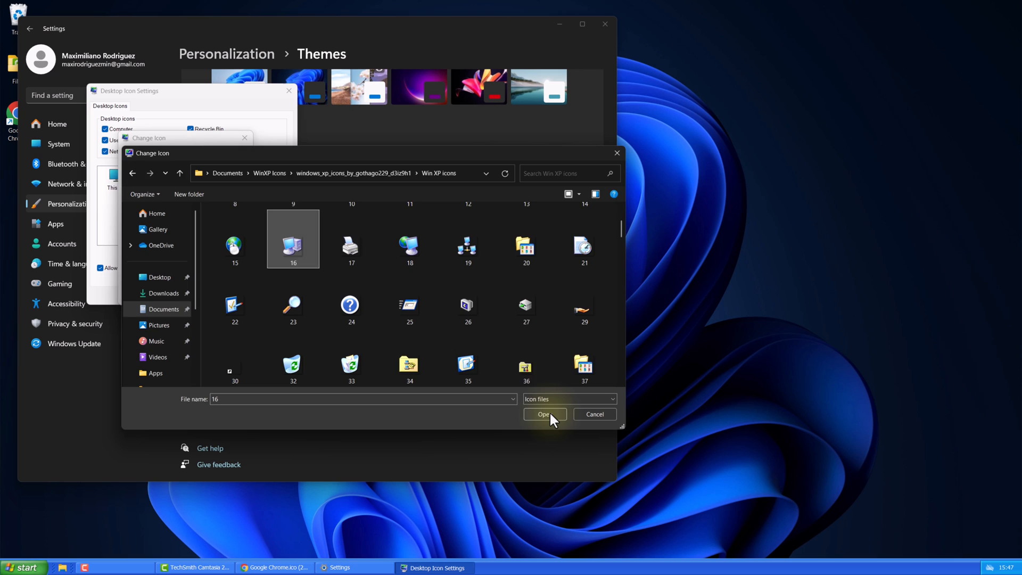
pyautogui.click(544, 414)
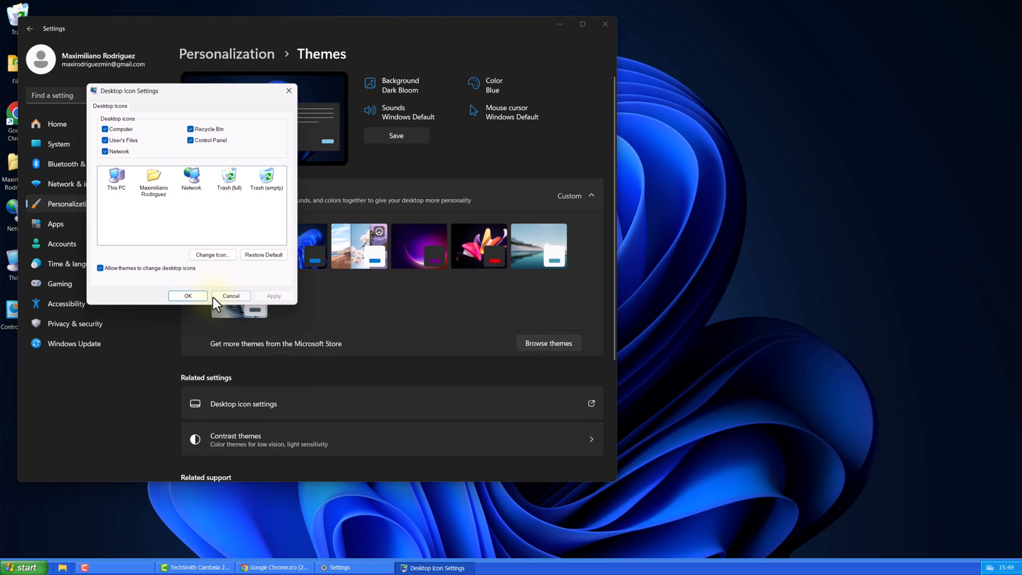
pyautogui.click(188, 295)
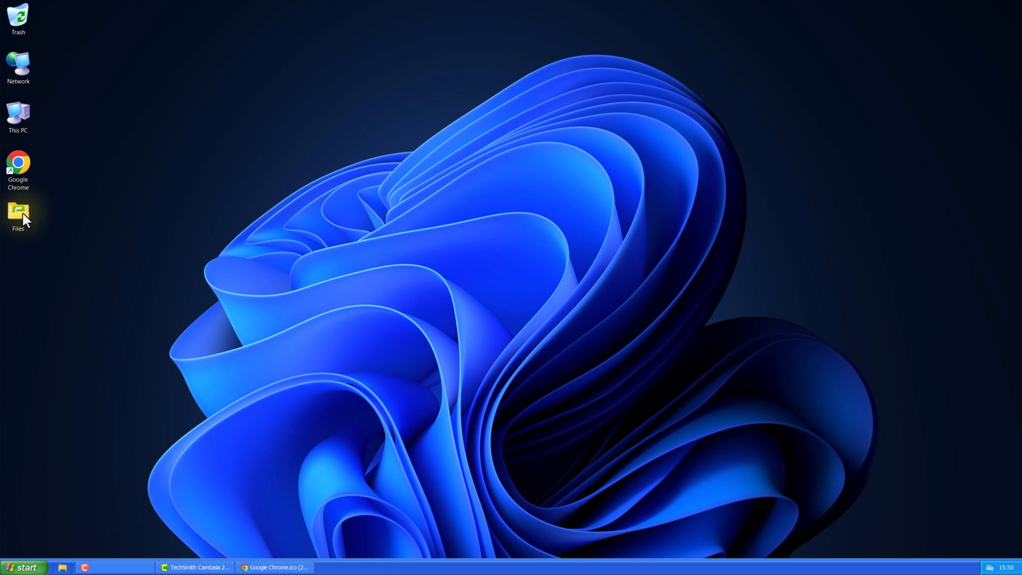
# Apply an XP folder icon from Documents > WinXP Icons to the Files folder
pyautogui.rightClick(18, 214)
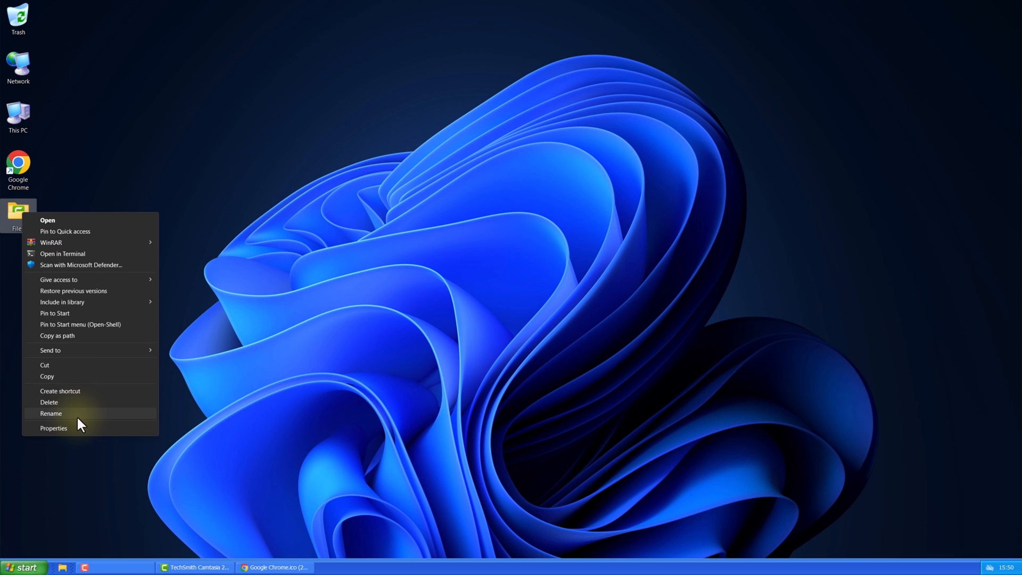
pyautogui.click(53, 428)
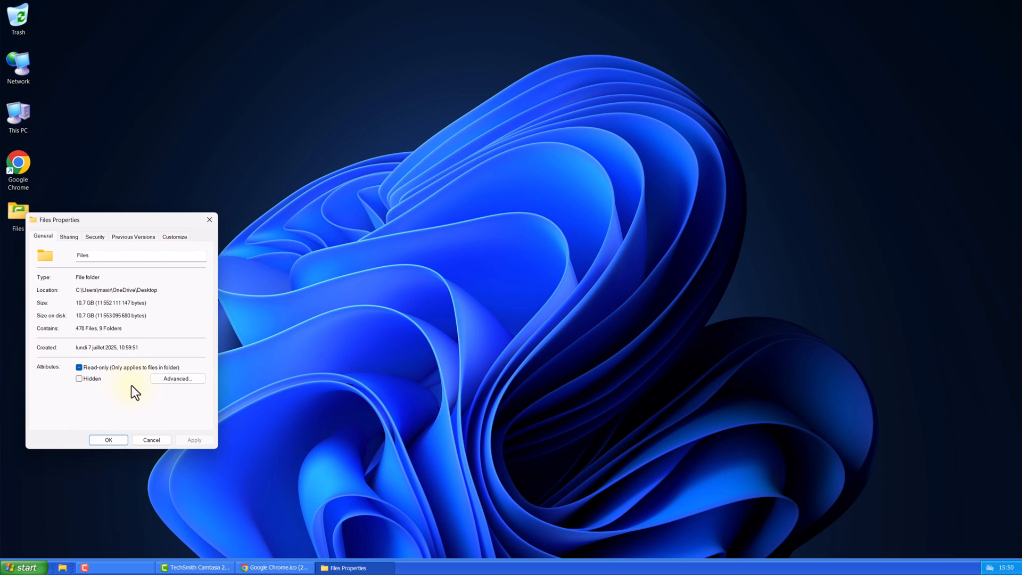
pyautogui.click(174, 236)
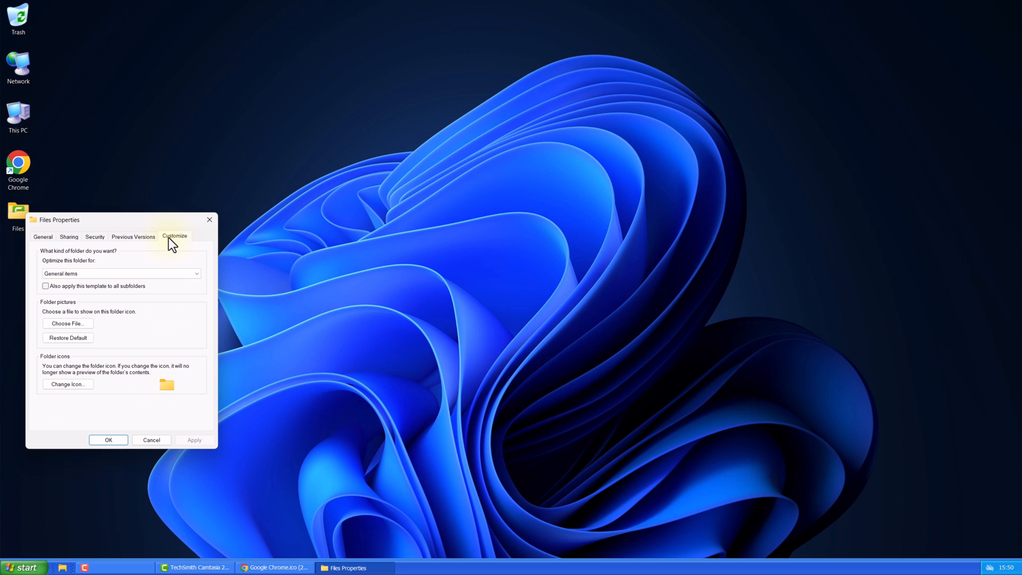
pyautogui.click(67, 383)
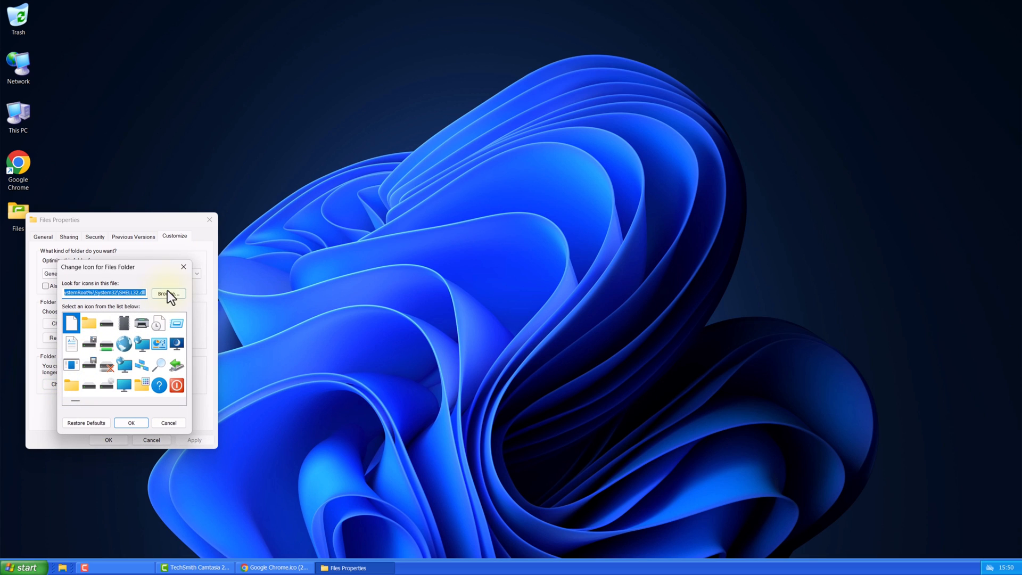
pyautogui.click(168, 294)
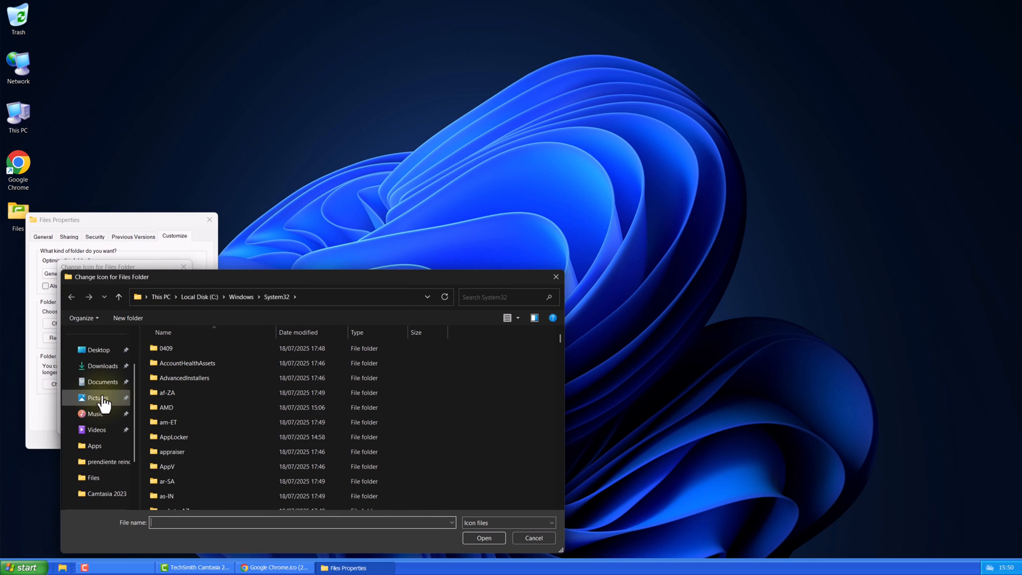
pyautogui.click(102, 381)
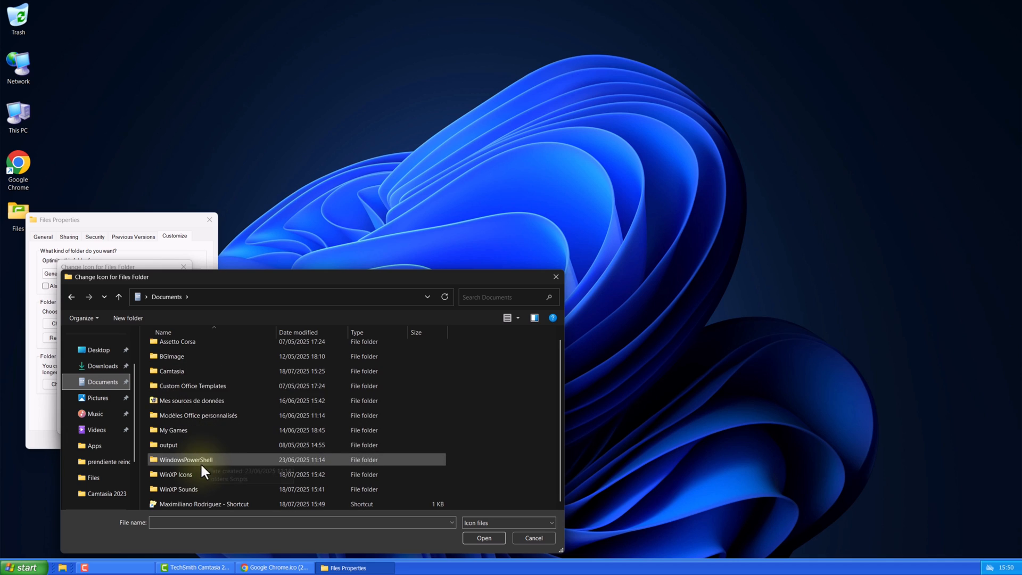
pyautogui.doubleClick(174, 474)
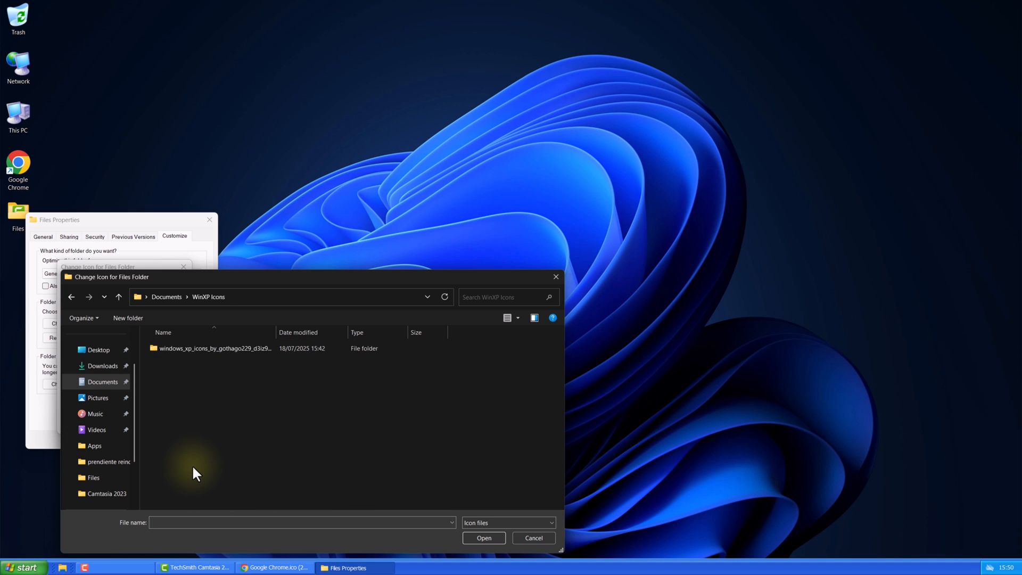
pyautogui.doubleClick(212, 348)
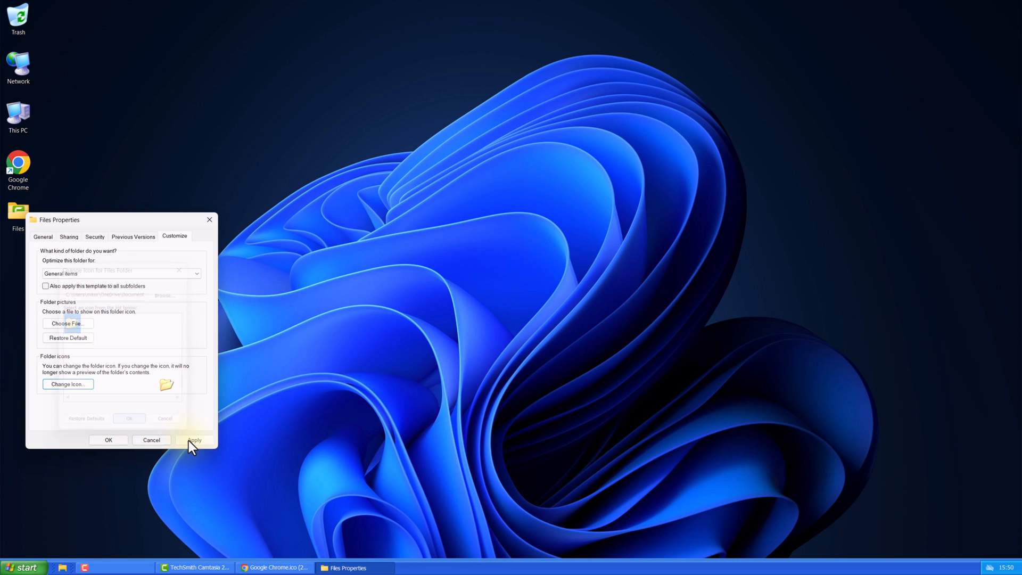
pyautogui.click(193, 439)
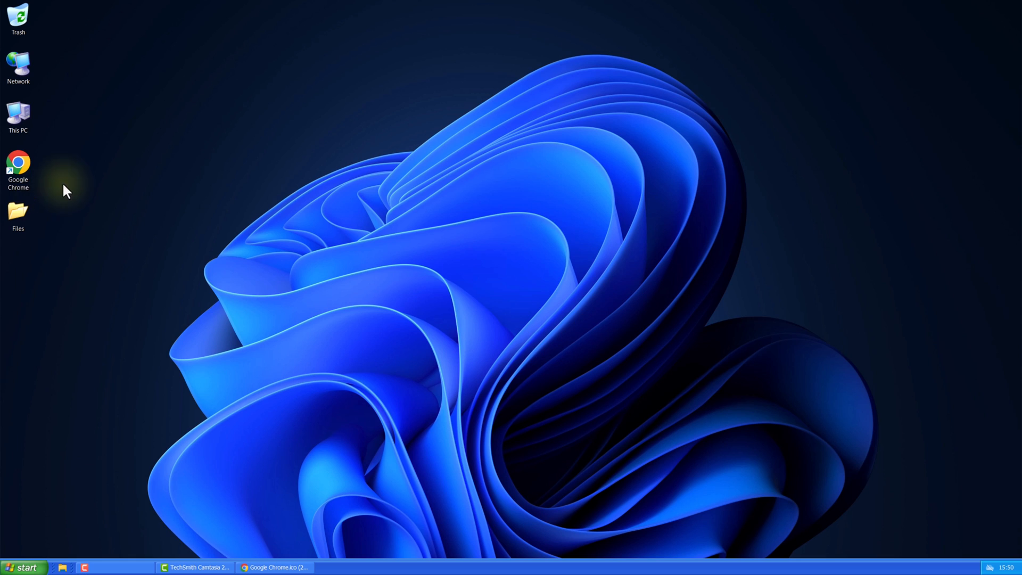
# Open the Google Chrome shortcut's Properties and start choosing a new icon
pyautogui.rightClick(17, 163)
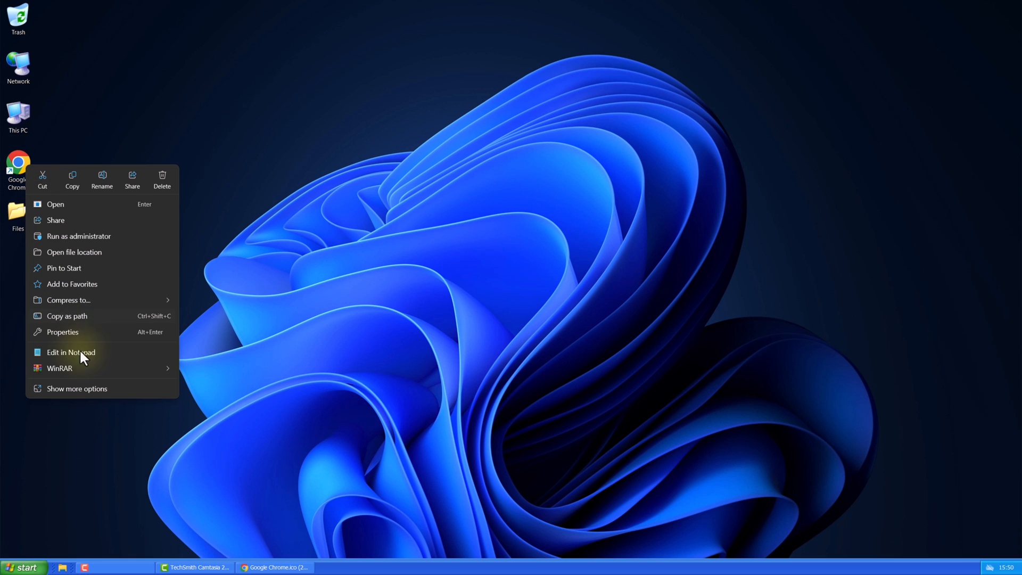
pyautogui.moveTo(83, 336)
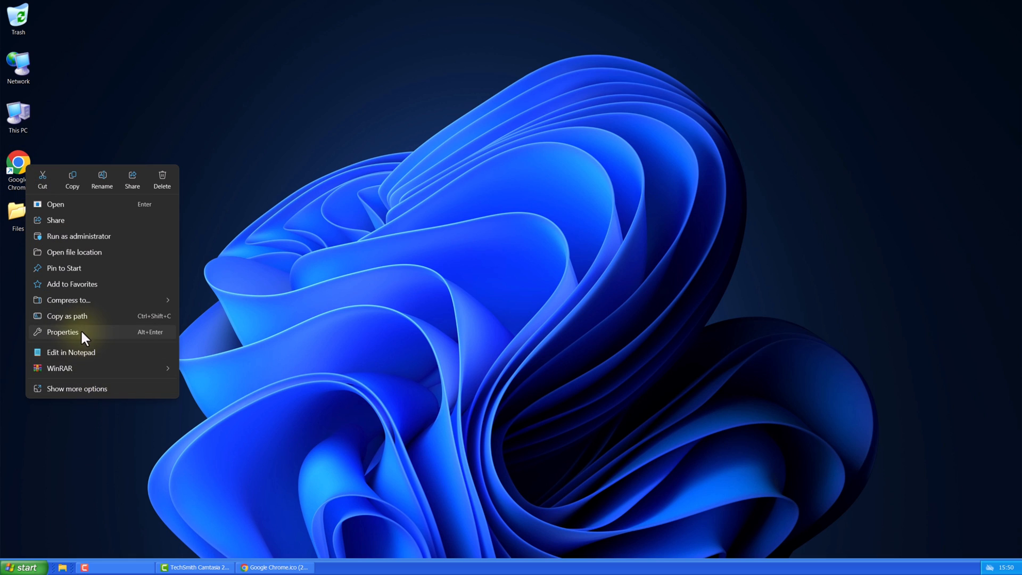
pyautogui.click(61, 332)
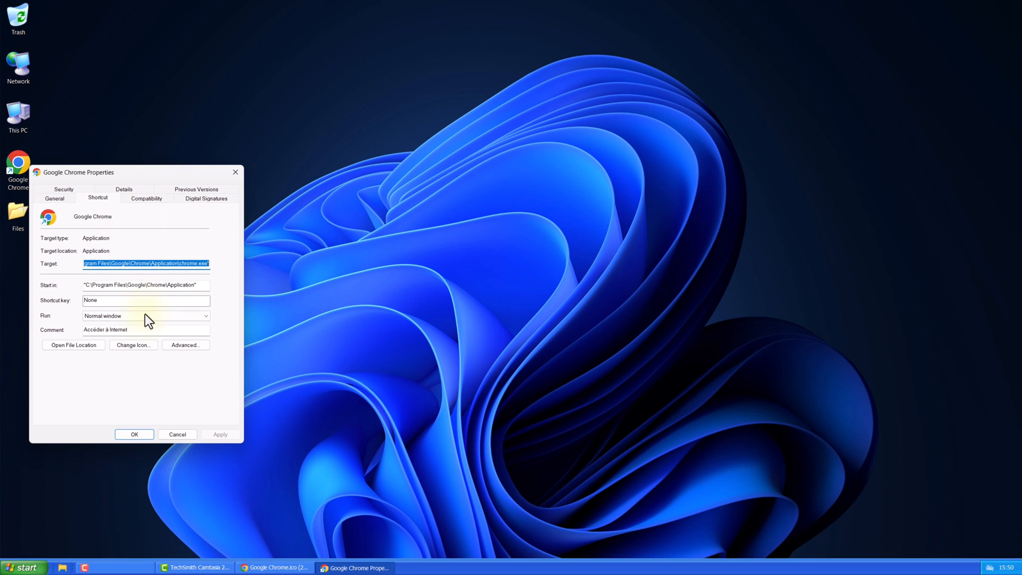
pyautogui.click(133, 345)
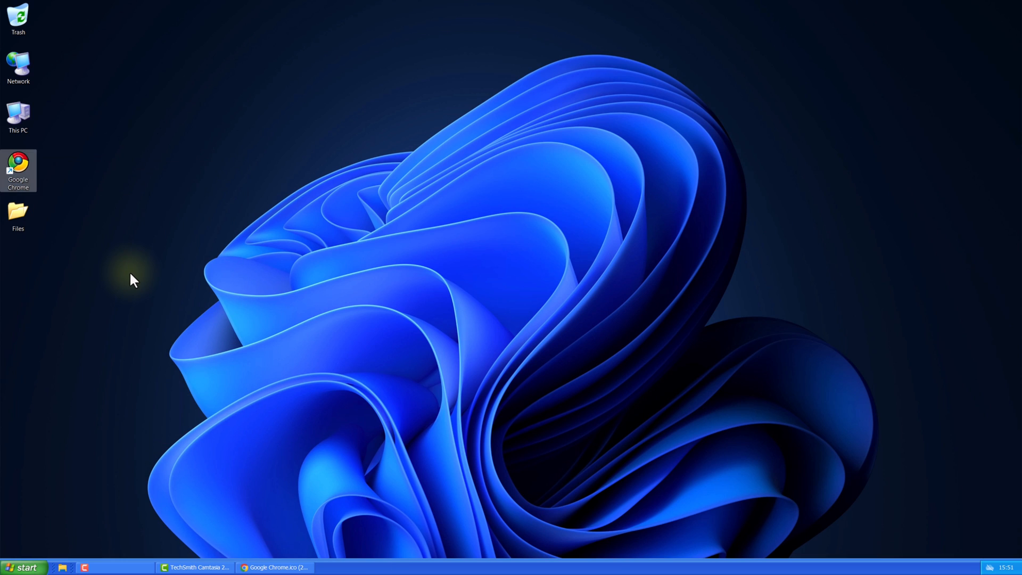
# Open Control Panel from Start search and find the Sound settings
pyautogui.click(24, 566)
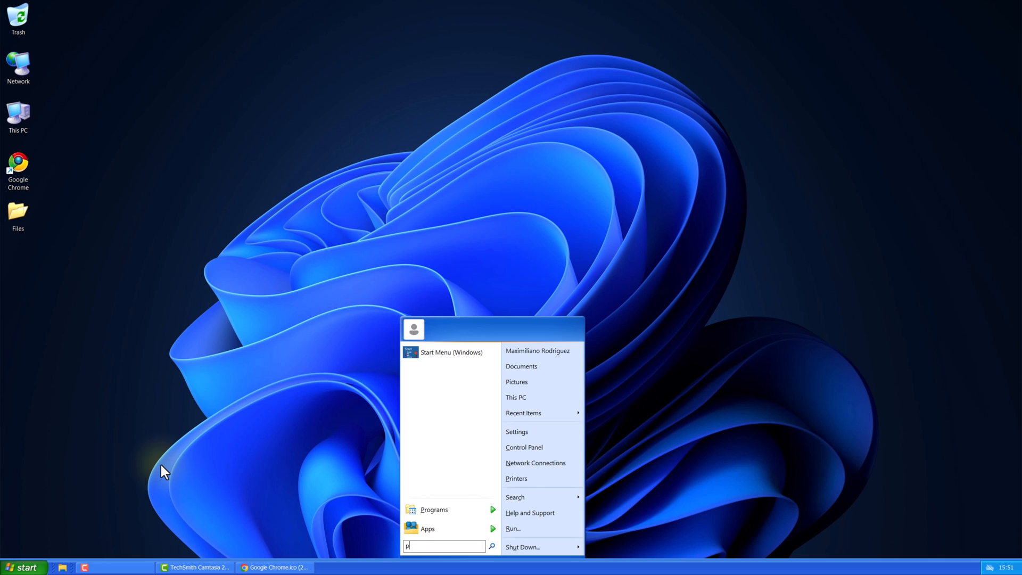
pyautogui.write('anel')
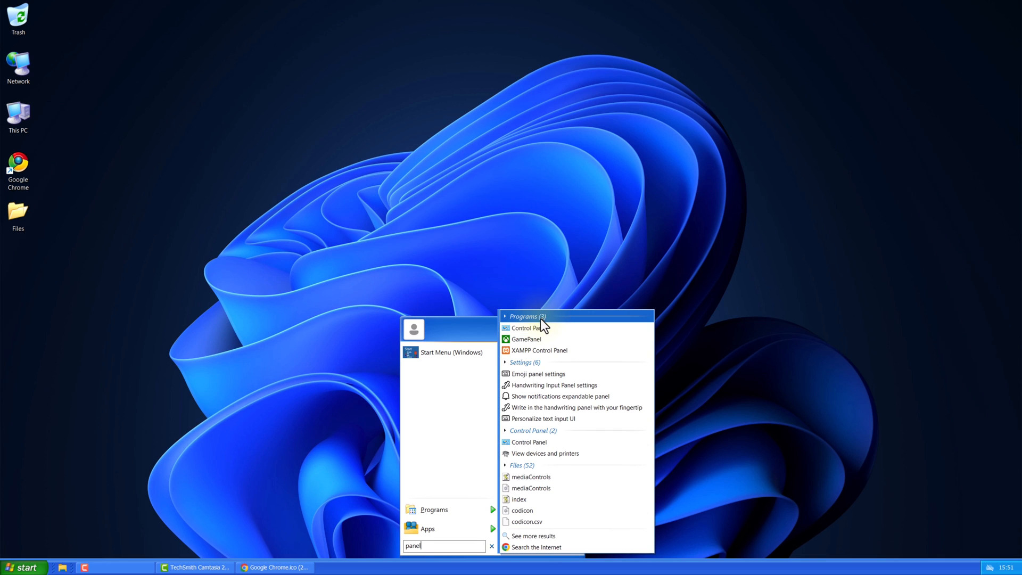
pyautogui.click(529, 327)
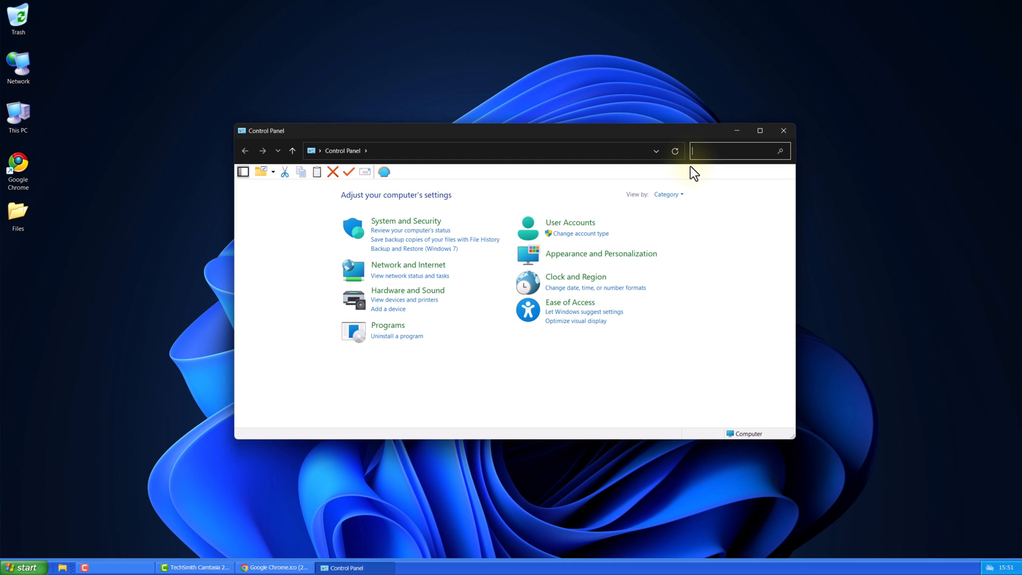
pyautogui.write('sound')
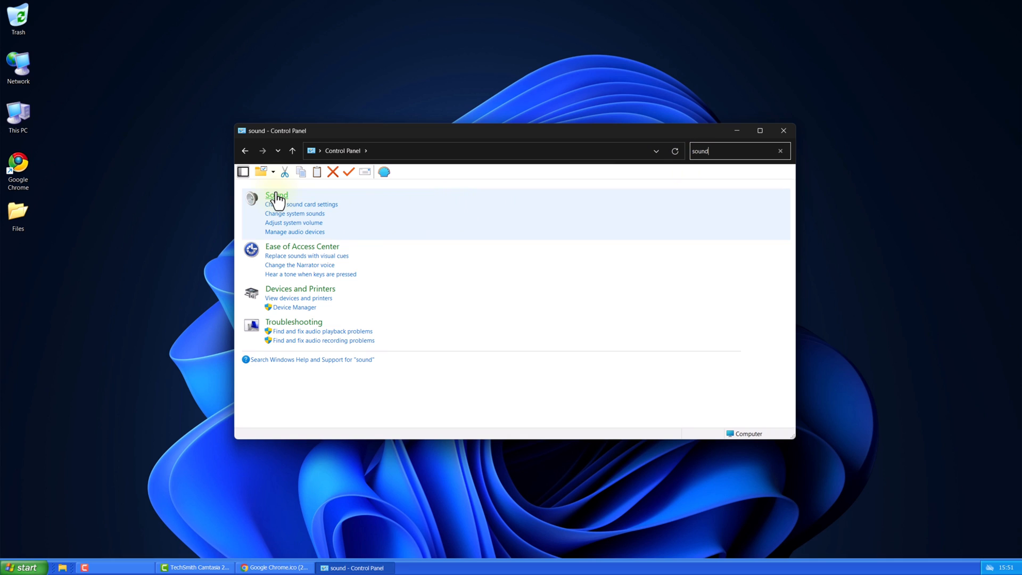
pyautogui.click(276, 195)
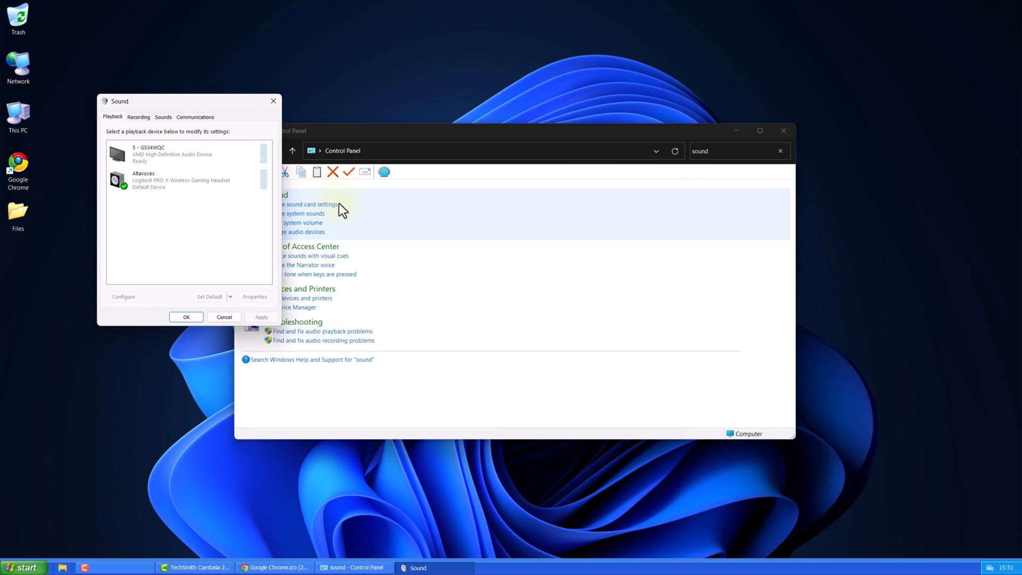
# On the Sounds tab, browse for a new Asterisk sound in Downloads
pyautogui.click(163, 116)
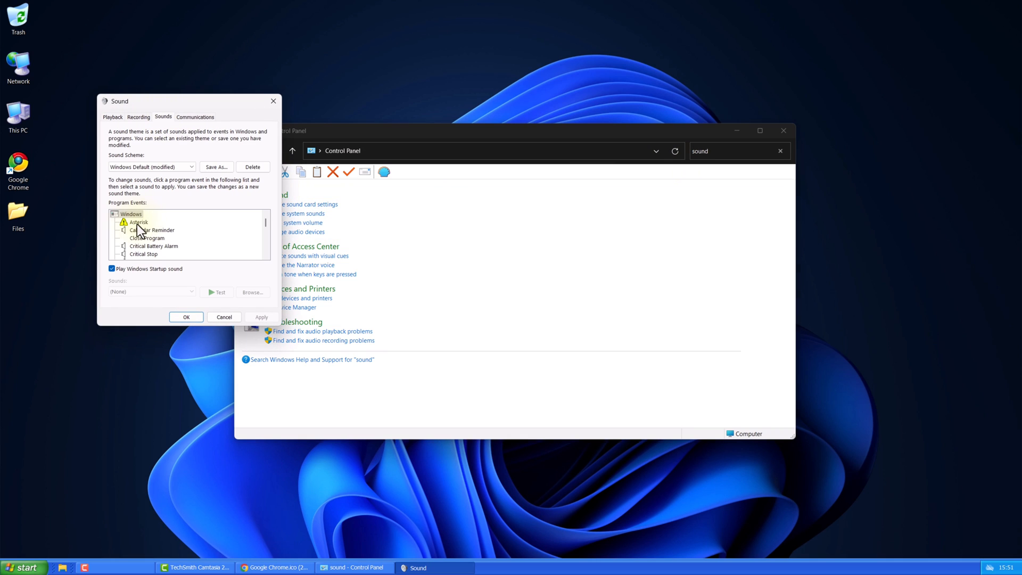
pyautogui.click(138, 222)
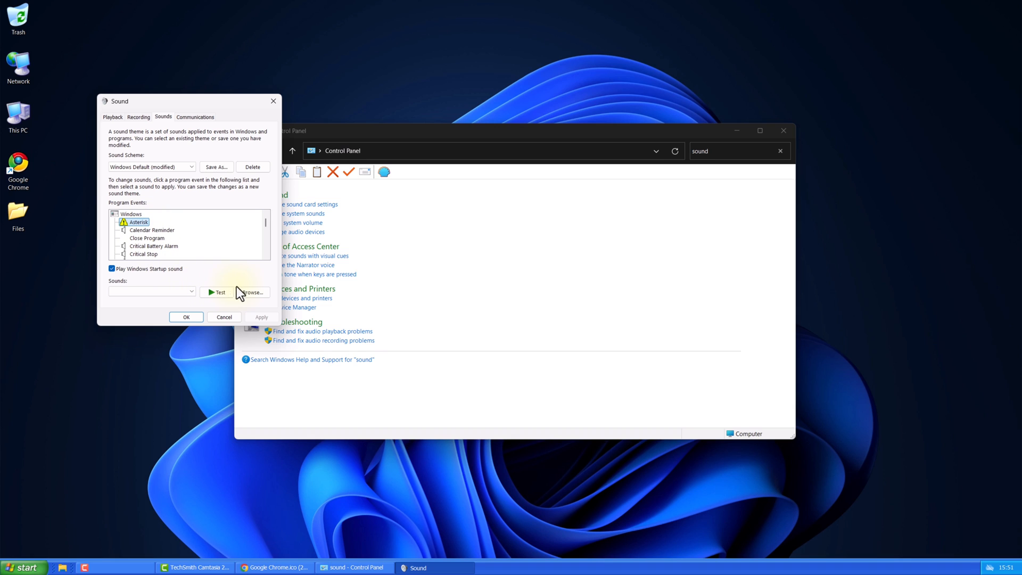
pyautogui.click(250, 293)
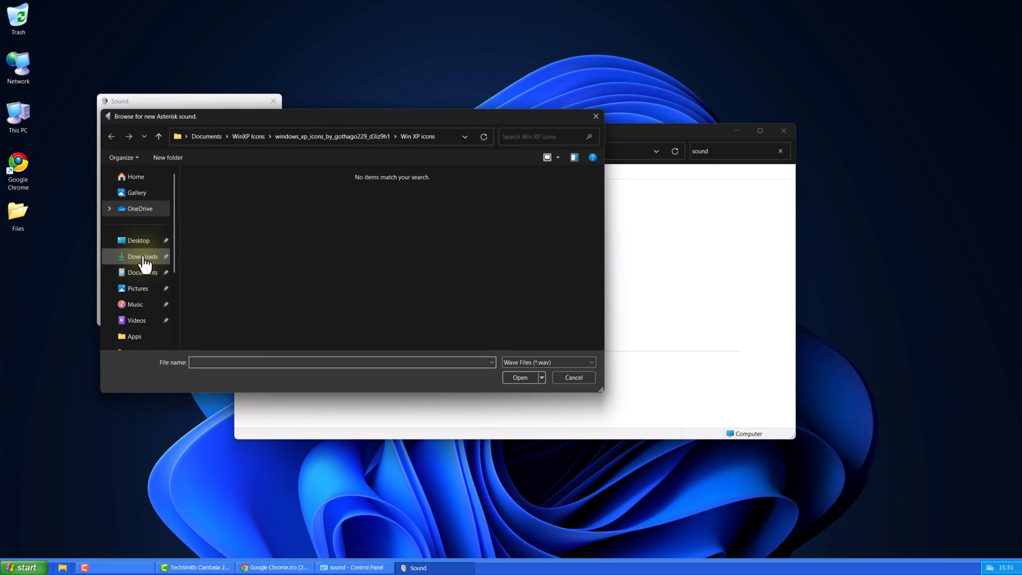
pyautogui.click(143, 272)
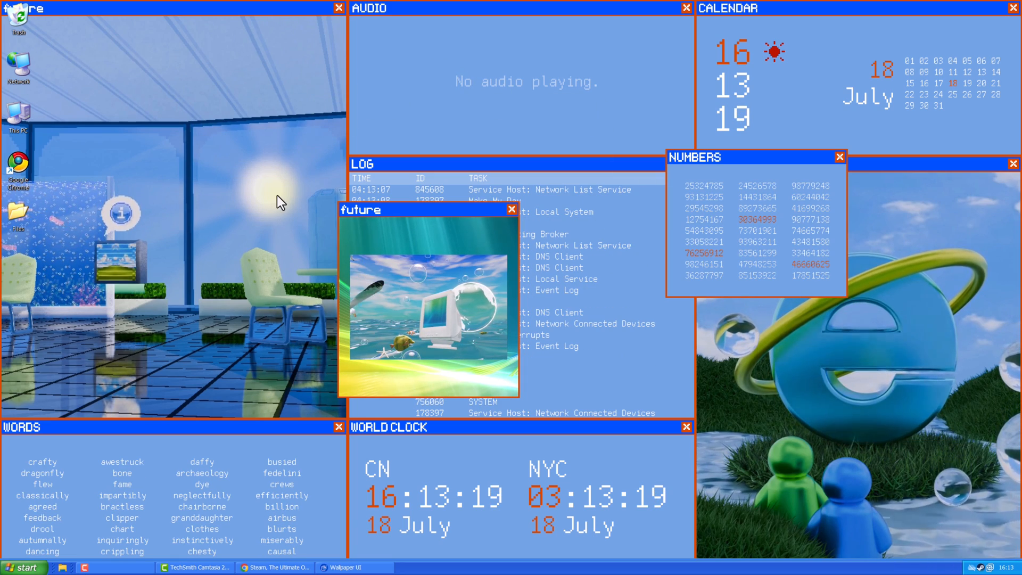
# Restore Wallpaper Engine from the taskbar, showing the 'frutiger aero' Workshop results
pyautogui.click(355, 566)
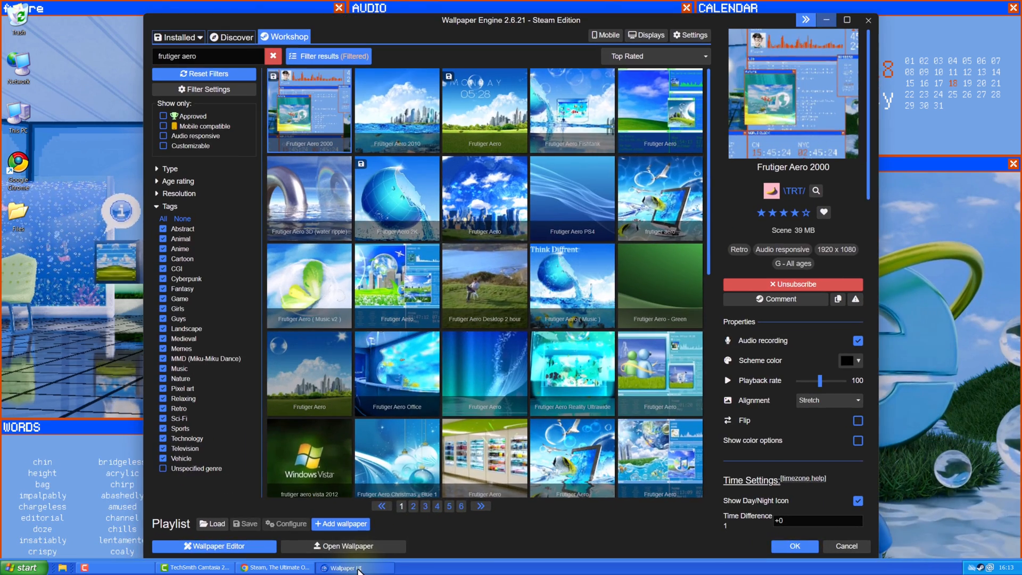